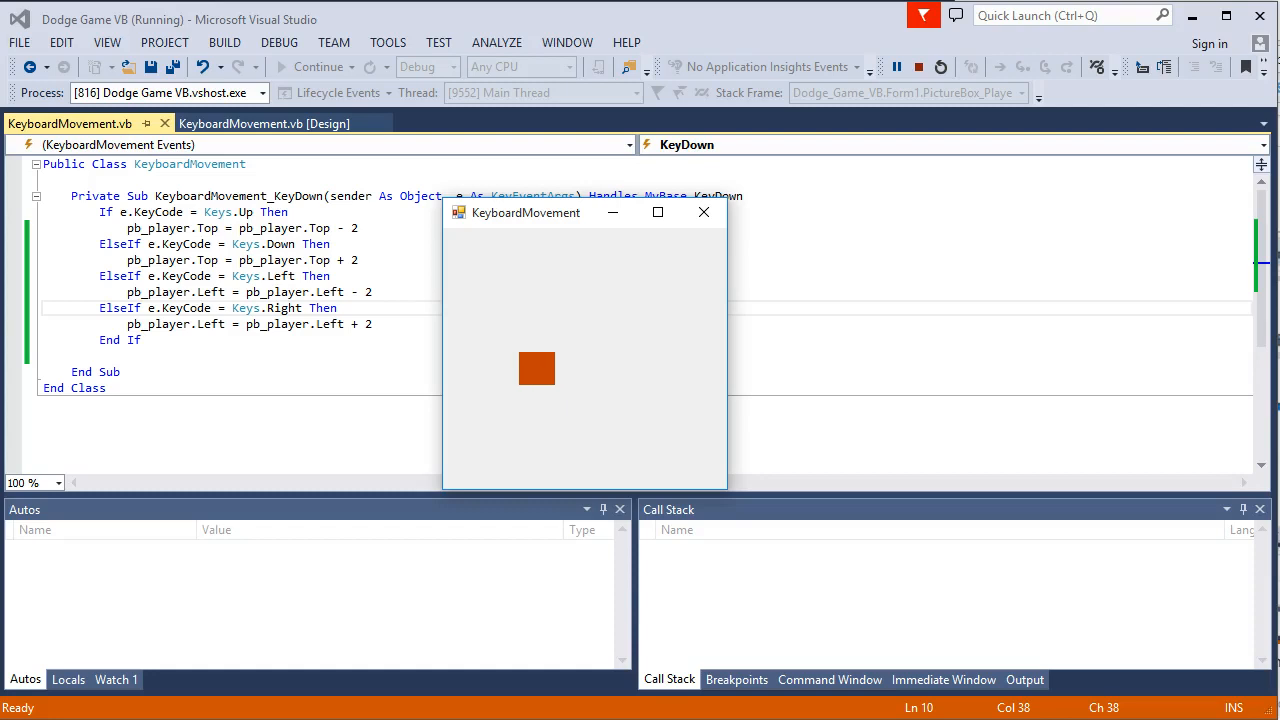
Move the red square right, up and then down in the running game window.
{"action": "key", "text": "Right"}
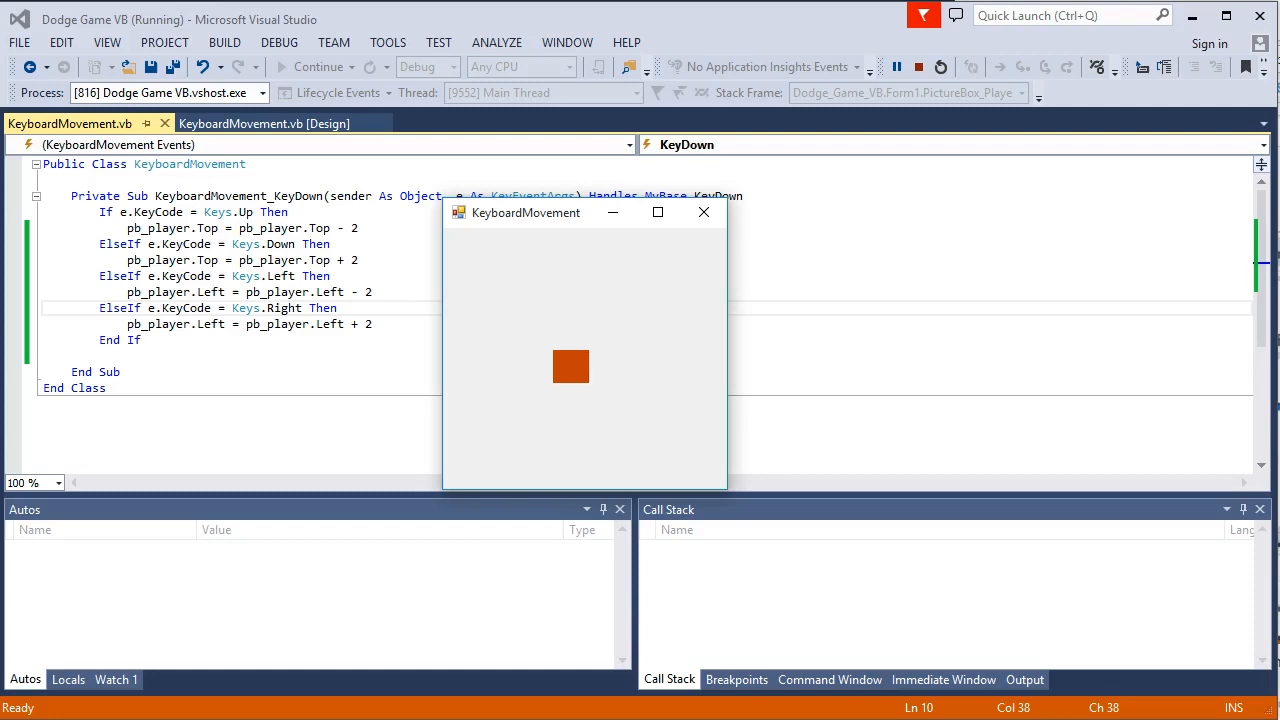
{"action": "key", "text": "Up"}
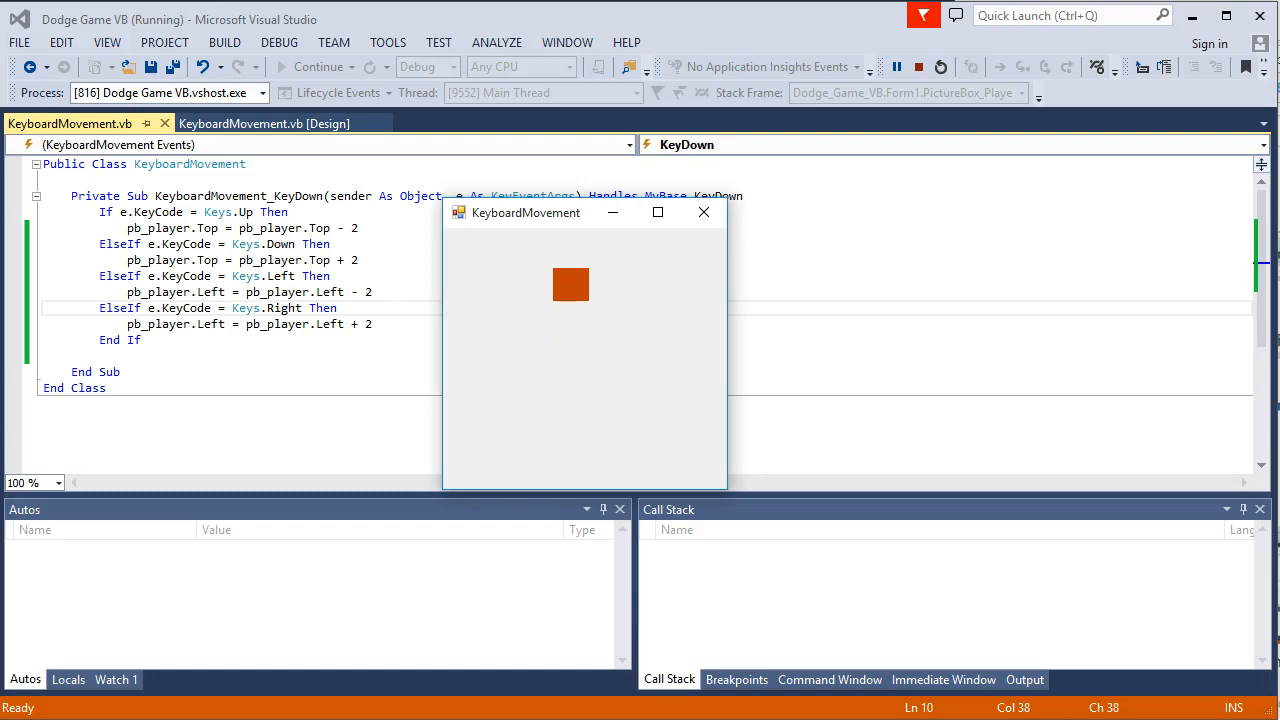
{"action": "key", "text": "Down"}
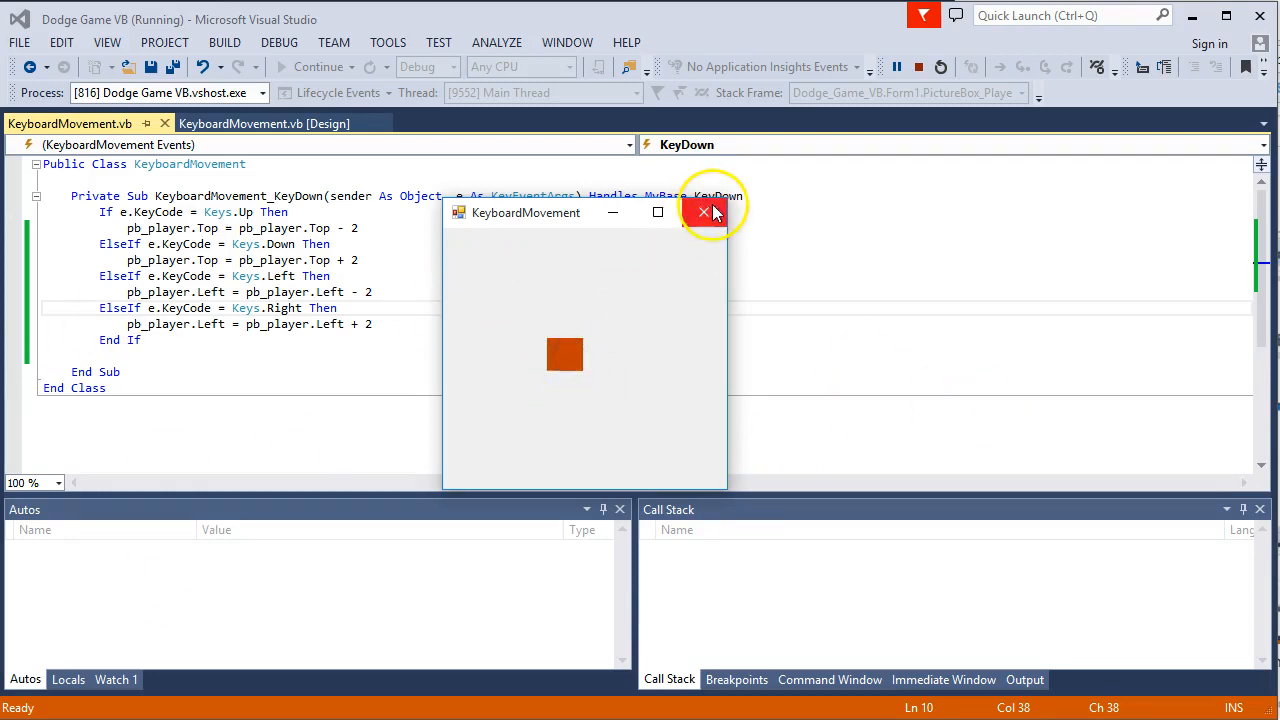
Close the running game window and open the New Project dialog from the File menu.
{"action": "left_click", "coordinate": [703, 212]}
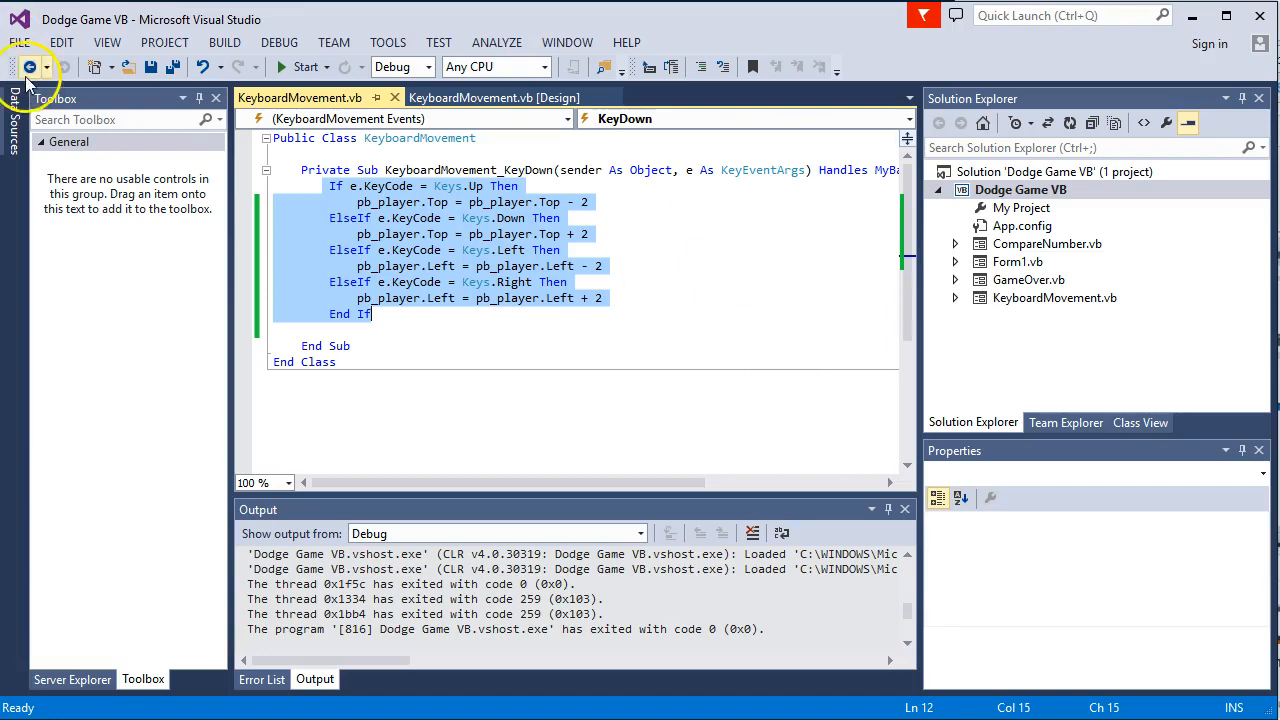
{"action": "left_click", "coordinate": [18, 42]}
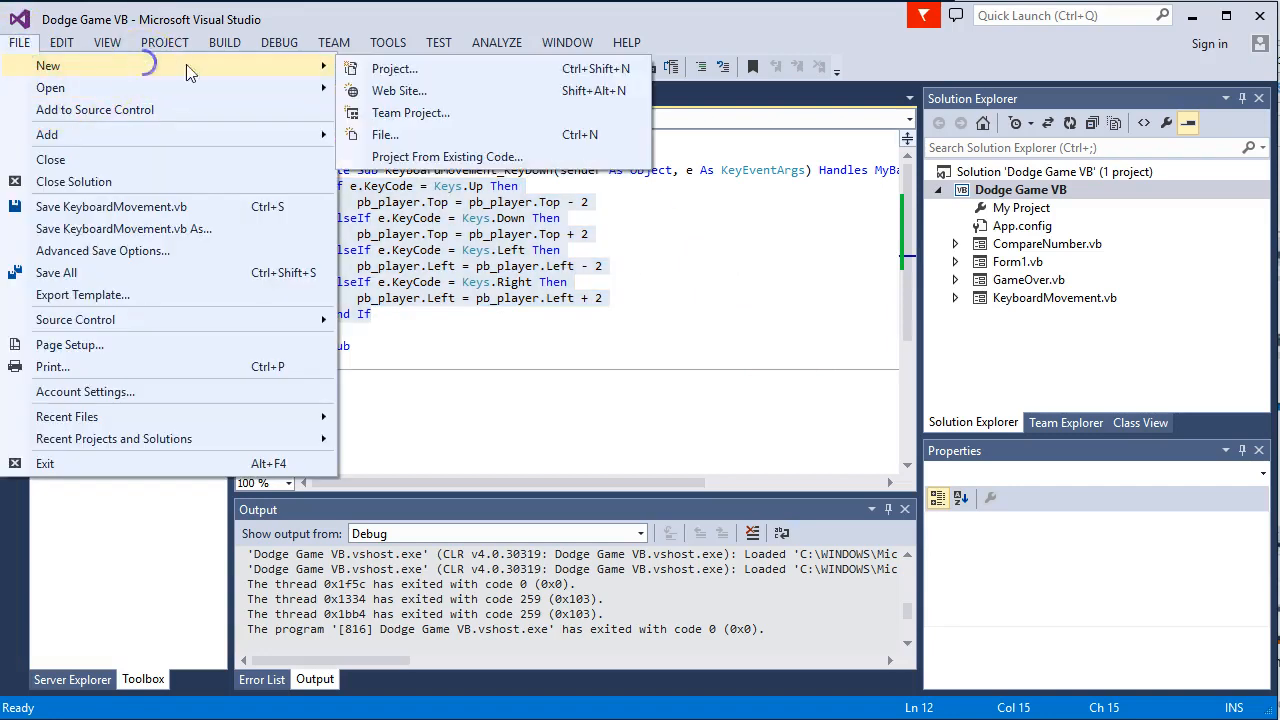
{"action": "left_click", "coordinate": [394, 68]}
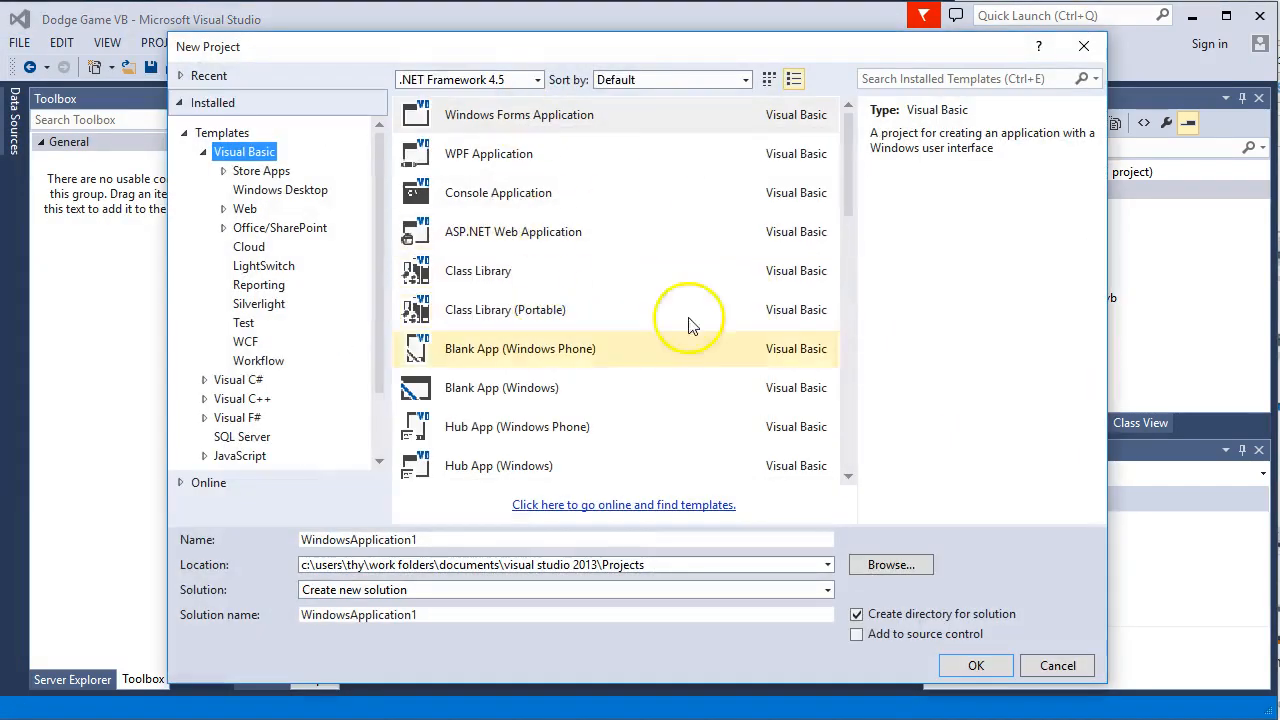
Create a Windows Forms Application with a red custom-colour PictureBox, and start naming it pb_plp.
{"action": "left_click", "coordinate": [975, 665]}
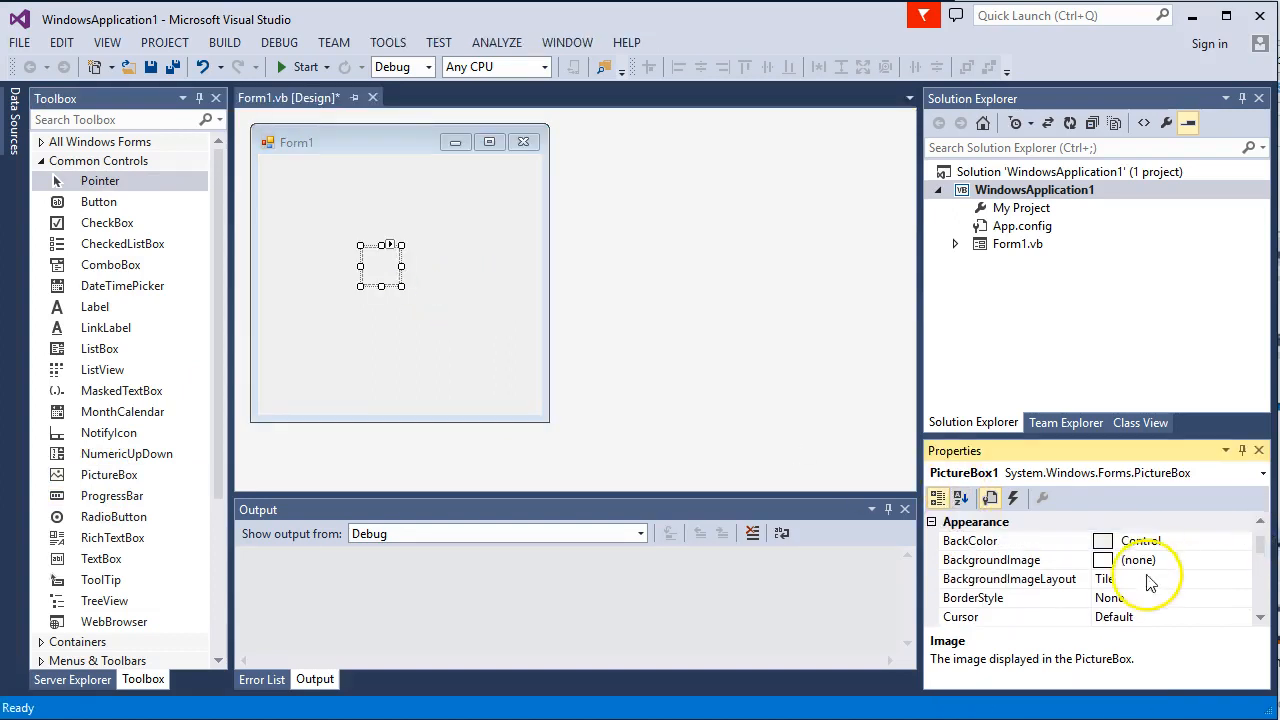
{"action": "left_click", "coordinate": [991, 559]}
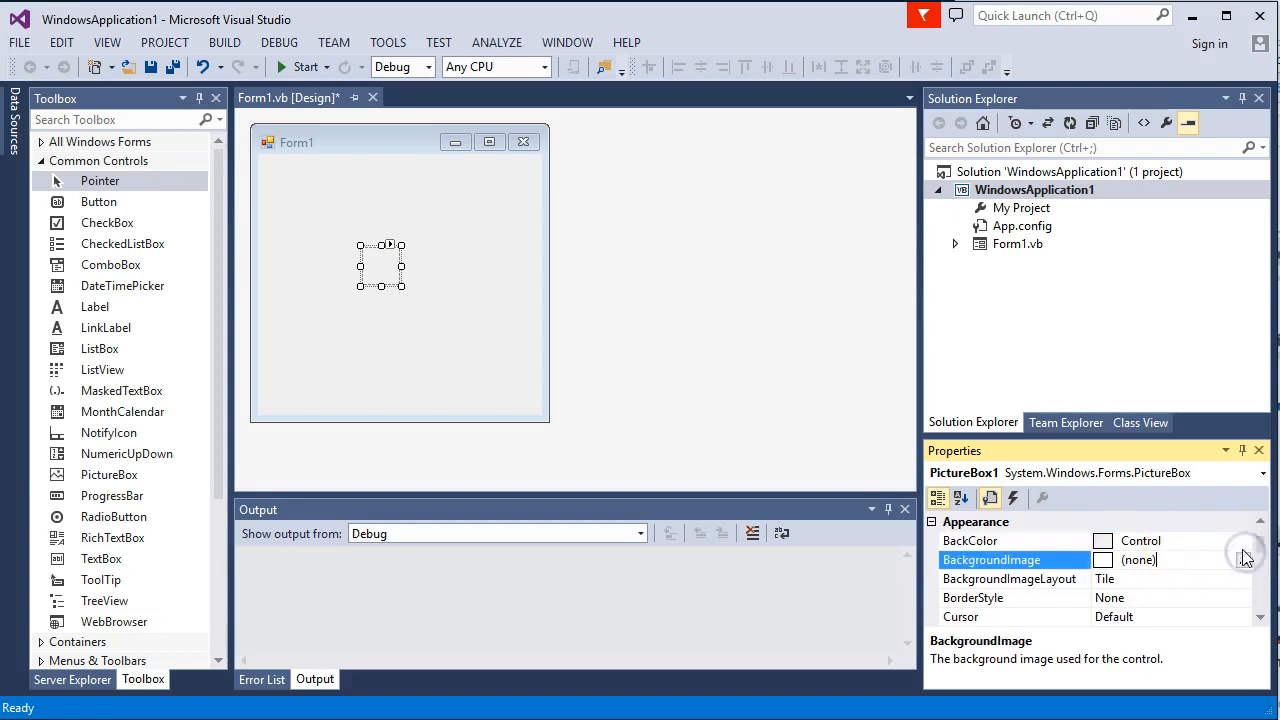
{"action": "left_click", "coordinate": [1242, 540]}
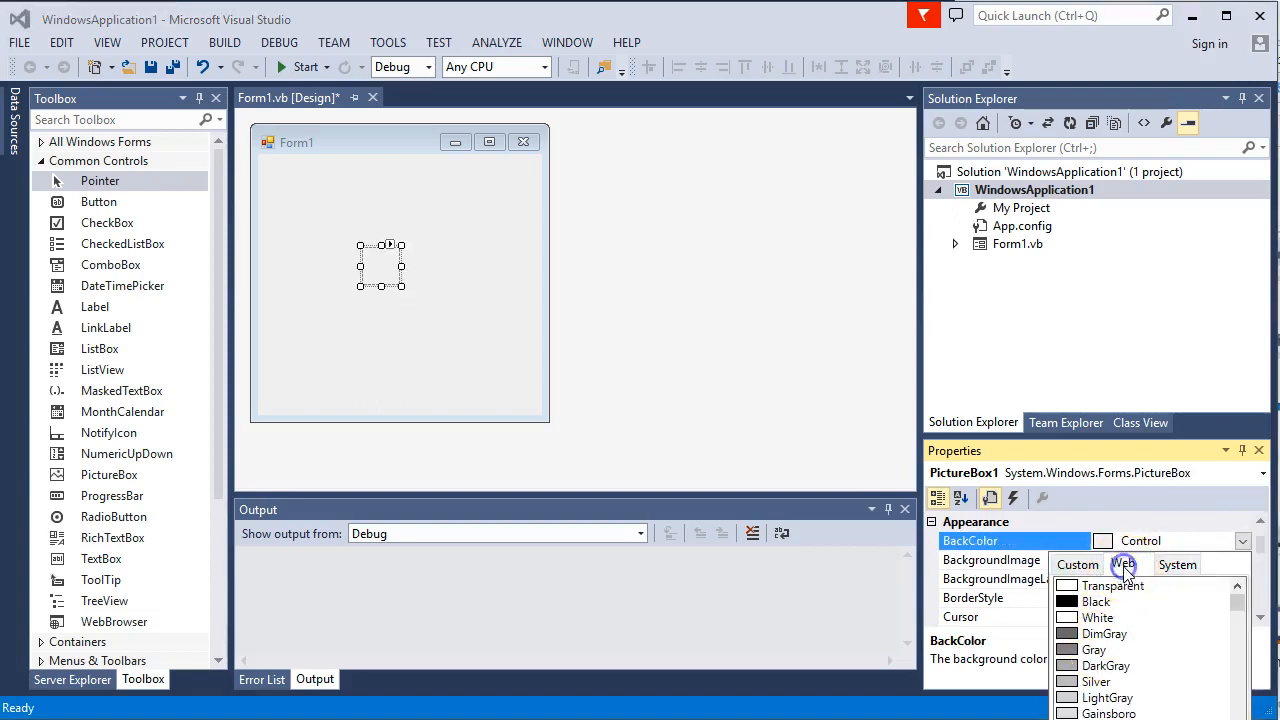
{"action": "left_click", "coordinate": [1122, 564]}
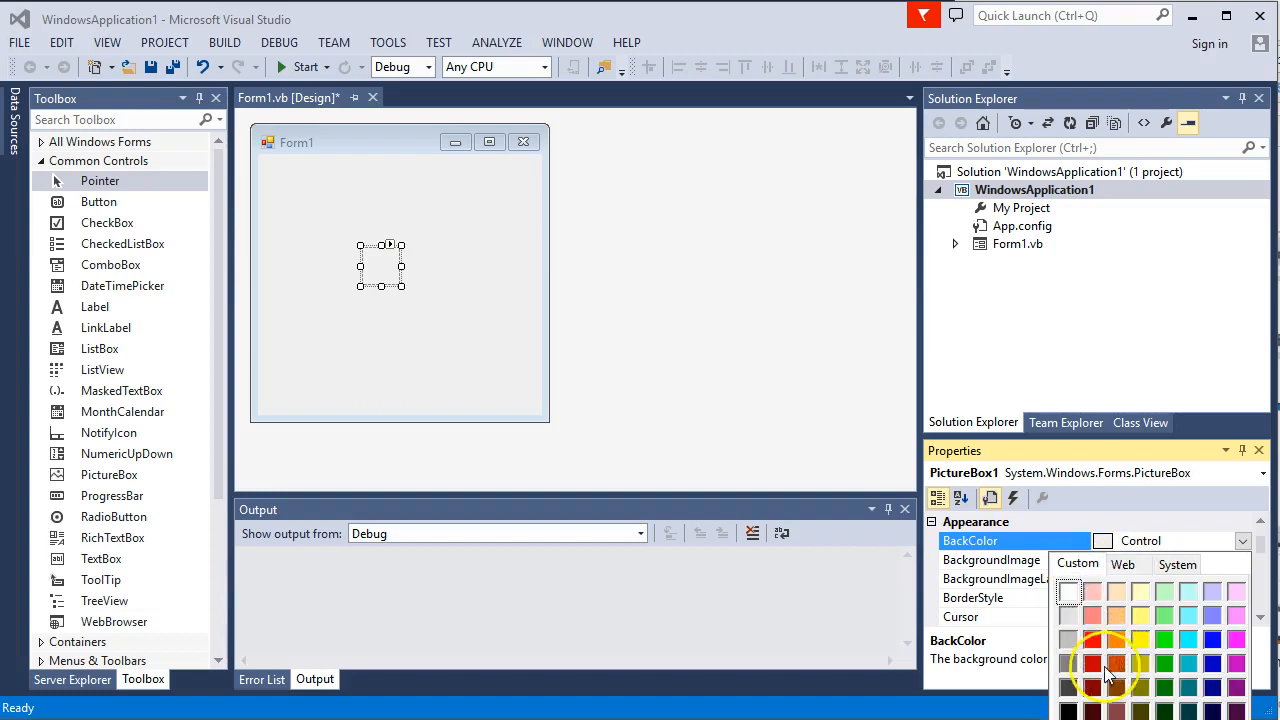
{"action": "left_click", "coordinate": [1104, 664]}
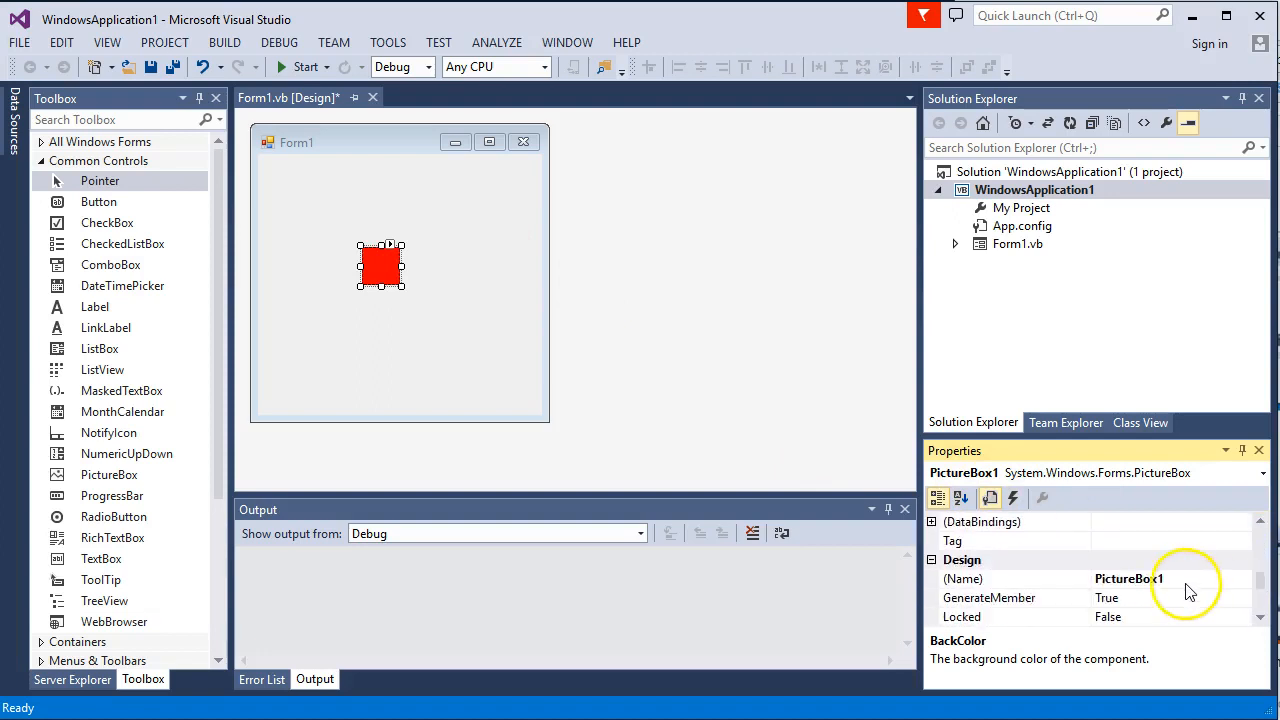
{"action": "left_click", "coordinate": [1000, 578]}
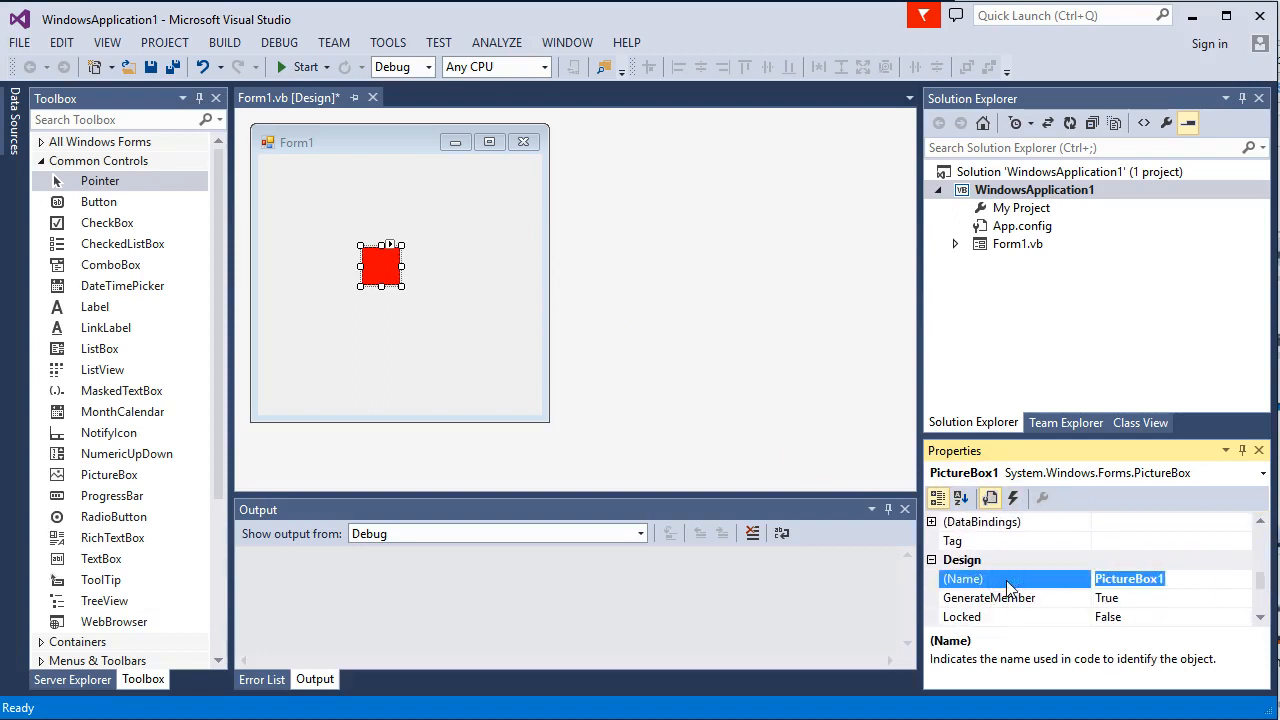
{"action": "type", "text": "pb_plp"}
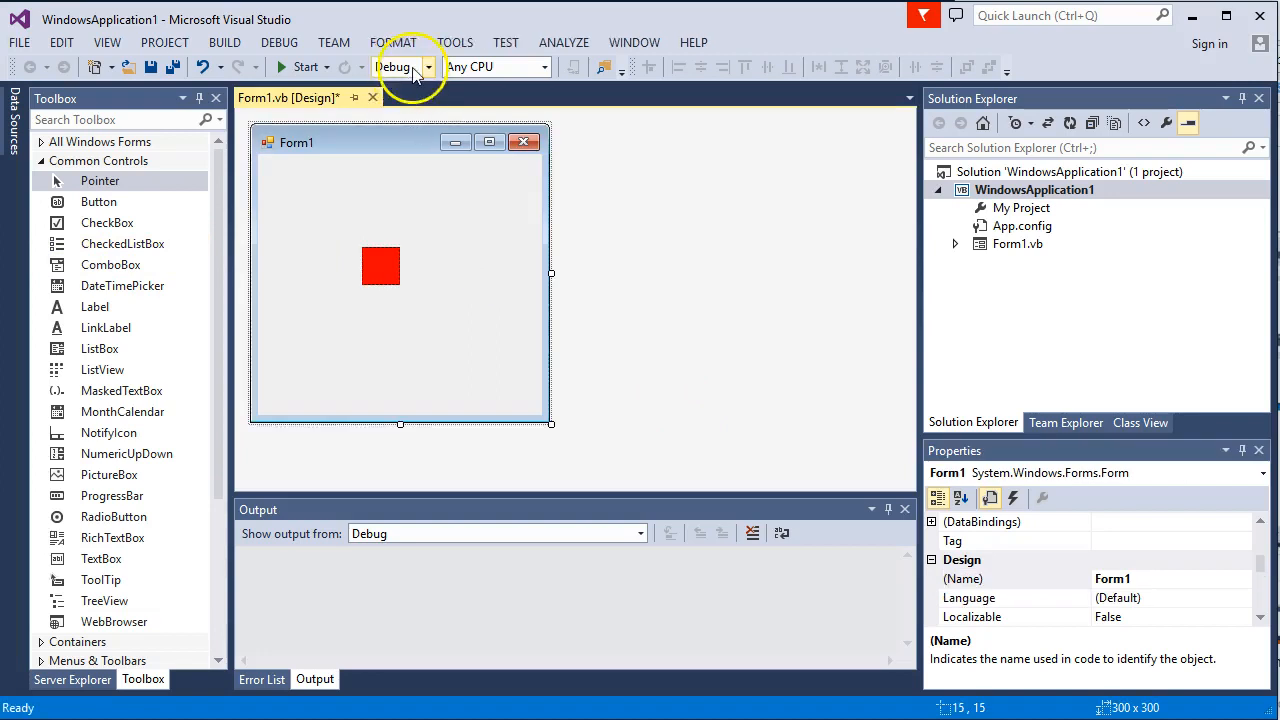
{"action": "left_click", "coordinate": [305, 67]}
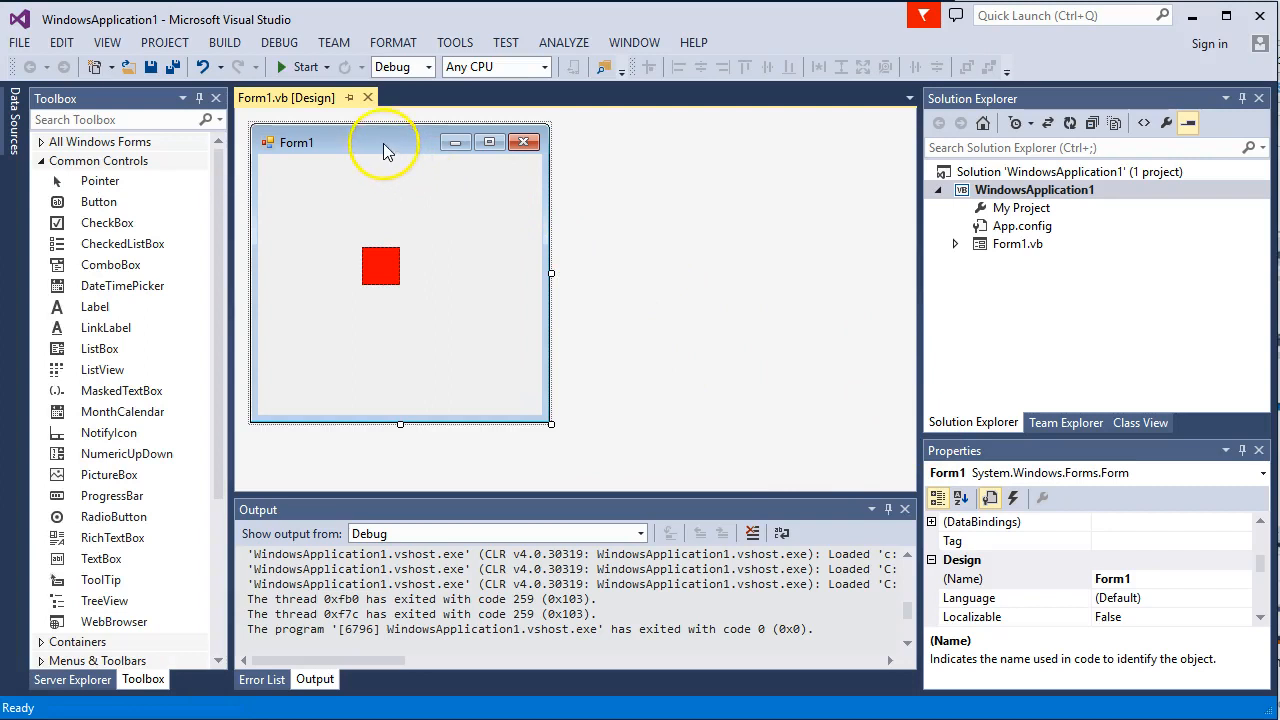
{"action": "mouse_move", "coordinate": [340, 145]}
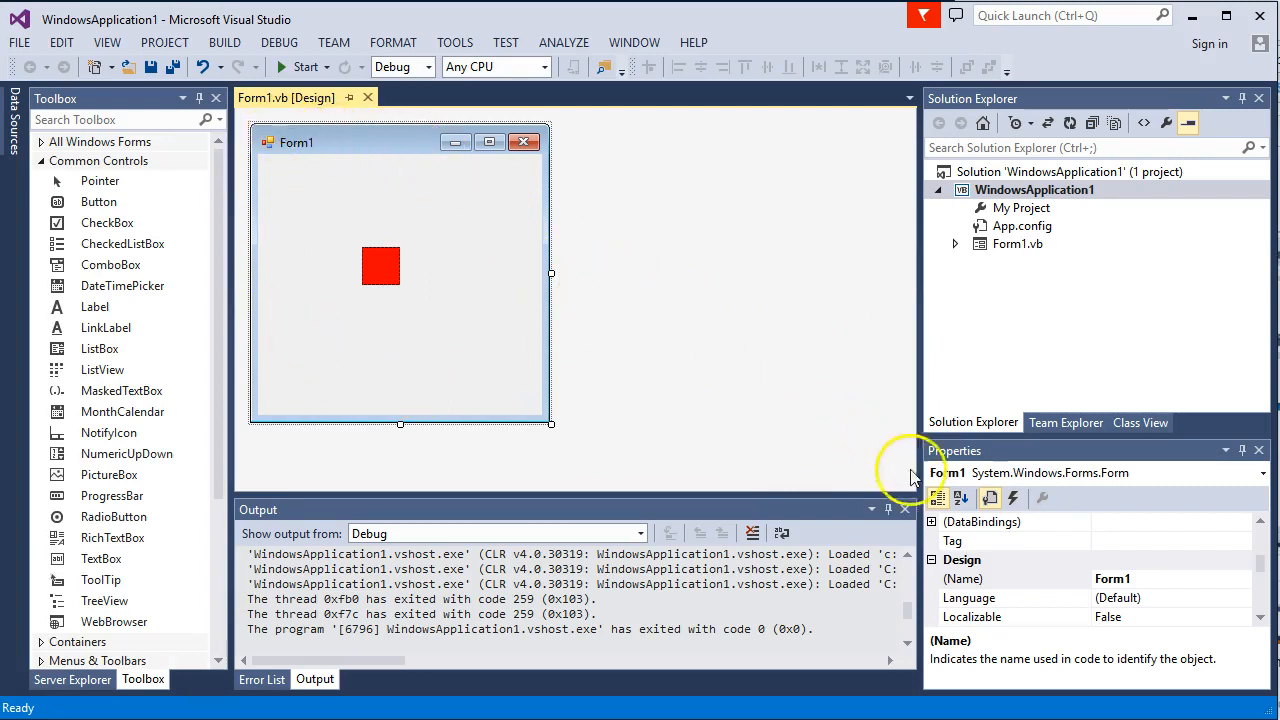
{"action": "mouse_move", "coordinate": [1013, 498]}
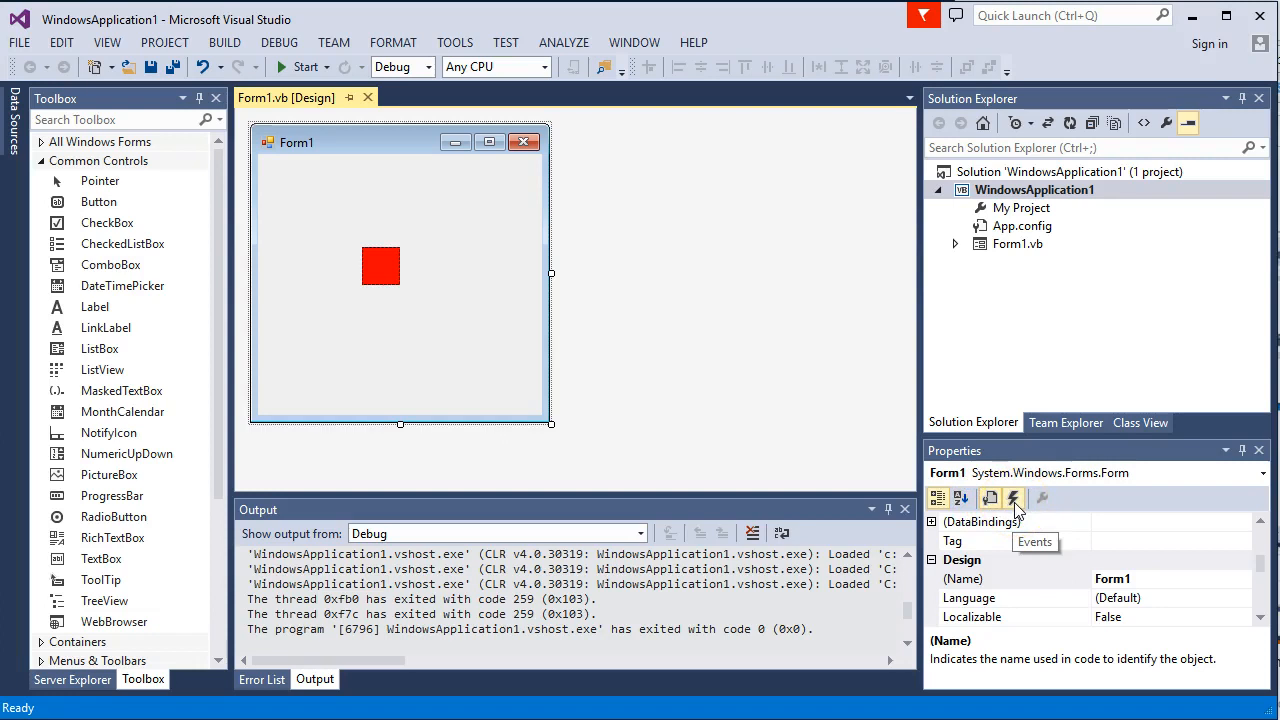
Generate an empty Form1_KeyDown handler from the Properties window's Events list.
{"action": "left_click", "coordinate": [1012, 498]}
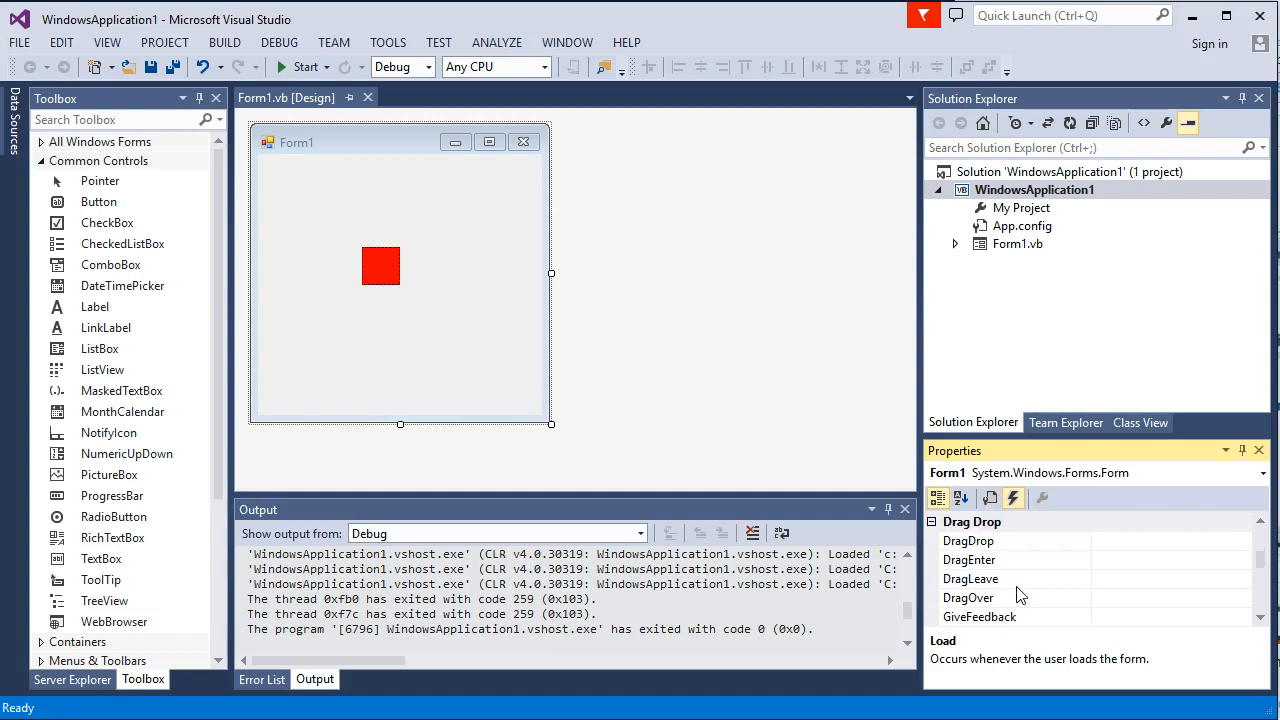
{"action": "scroll", "scroll_direction": "down", "scroll_amount": 3}
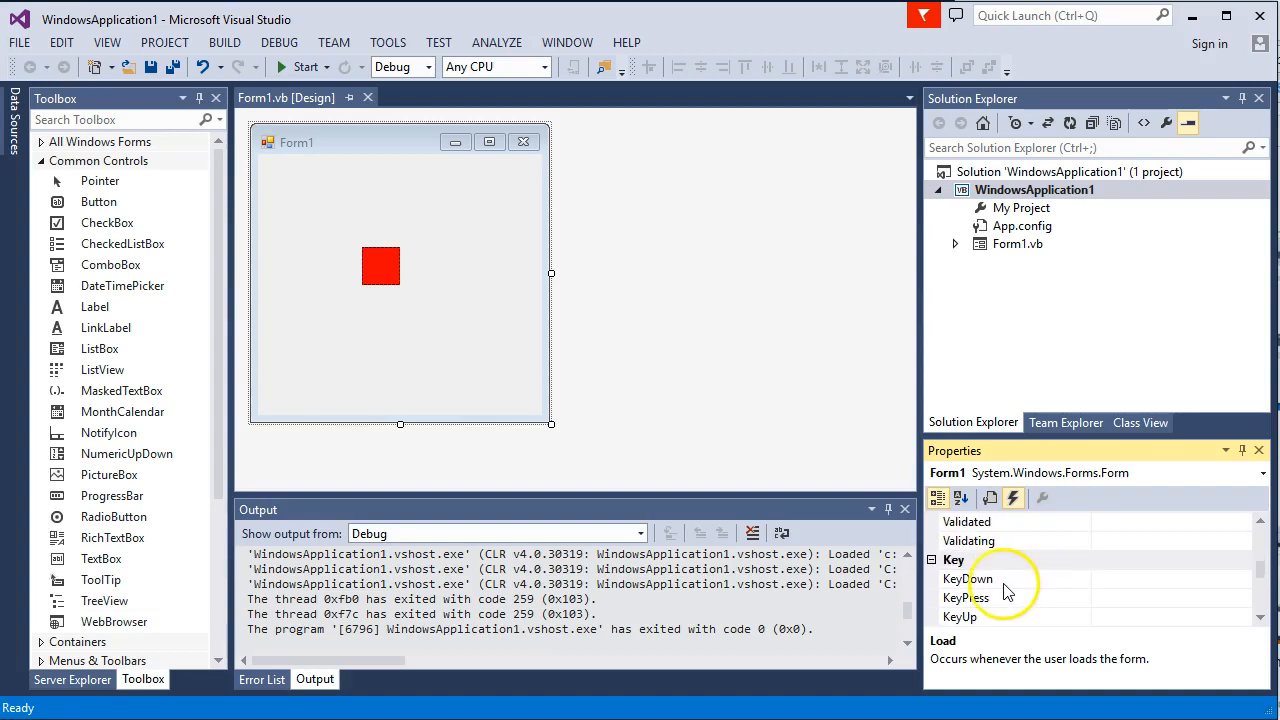
{"action": "double_click", "coordinate": [968, 578]}
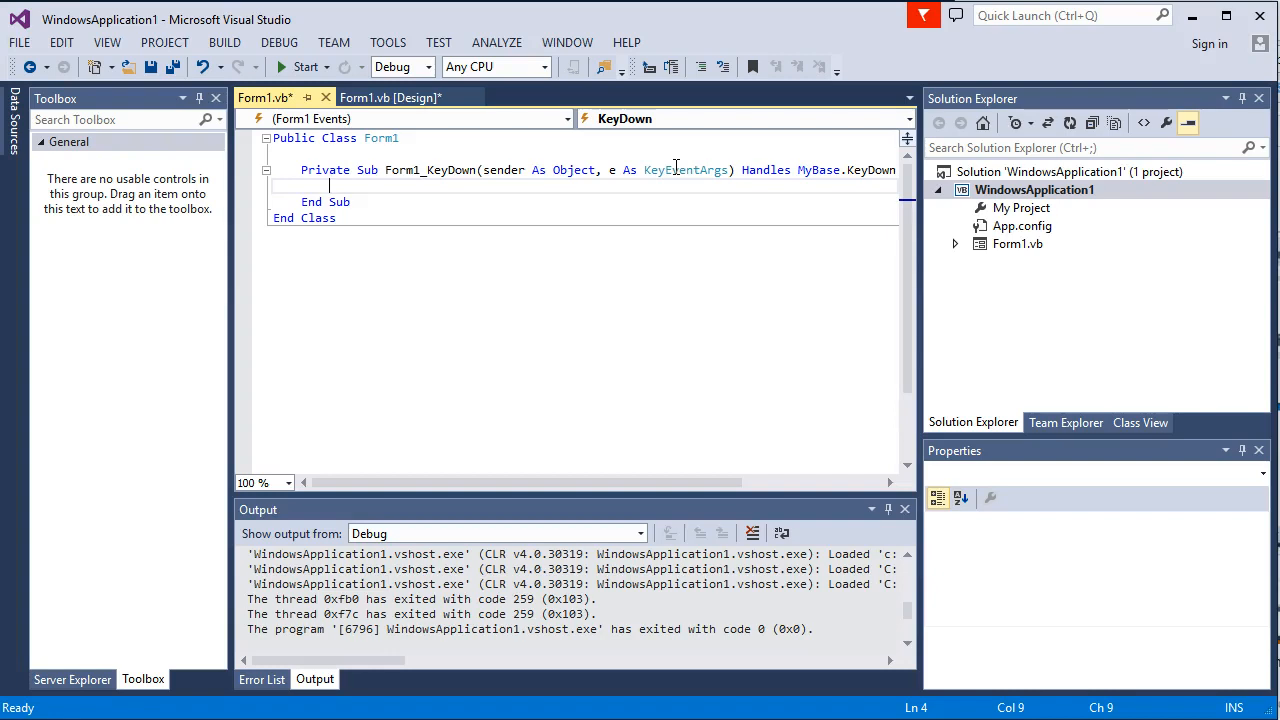
Begin an If statement in Form1_KeyDown checking for Keys.Up.
{"action": "type", "text": "if"}
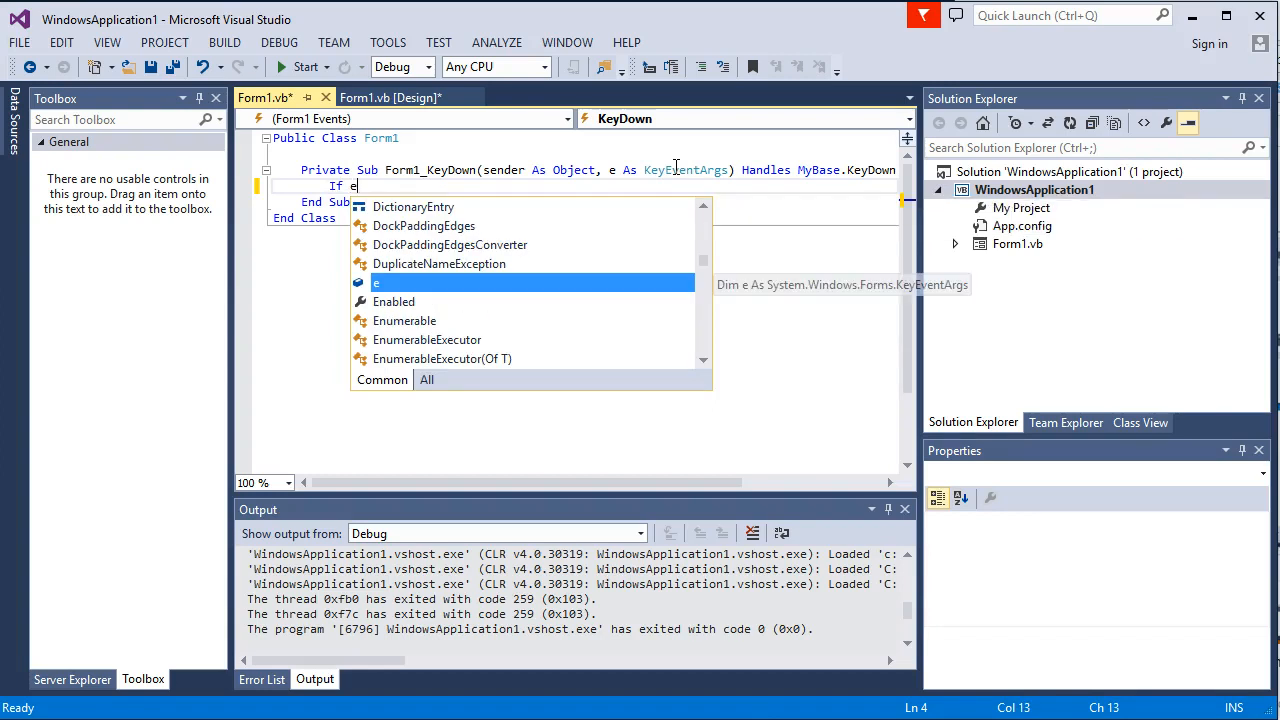
{"action": "type", "text": ".KeyCode"}
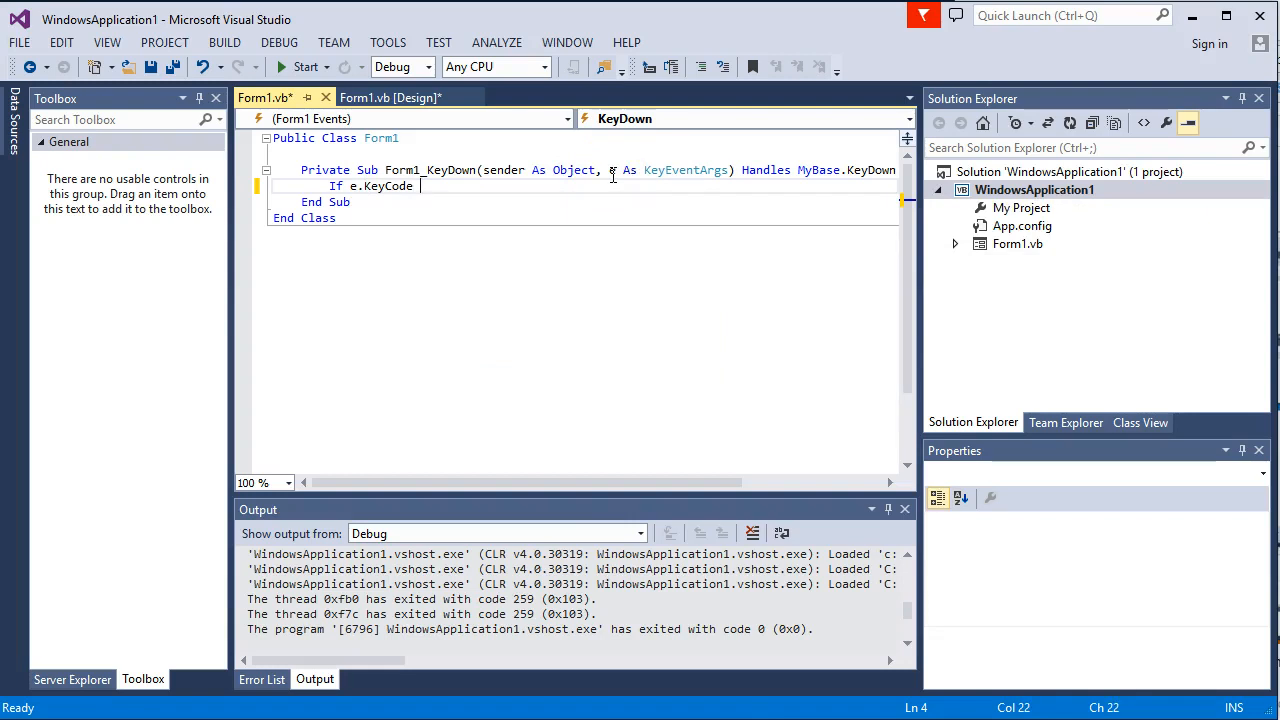
{"action": "type", "text": "="}
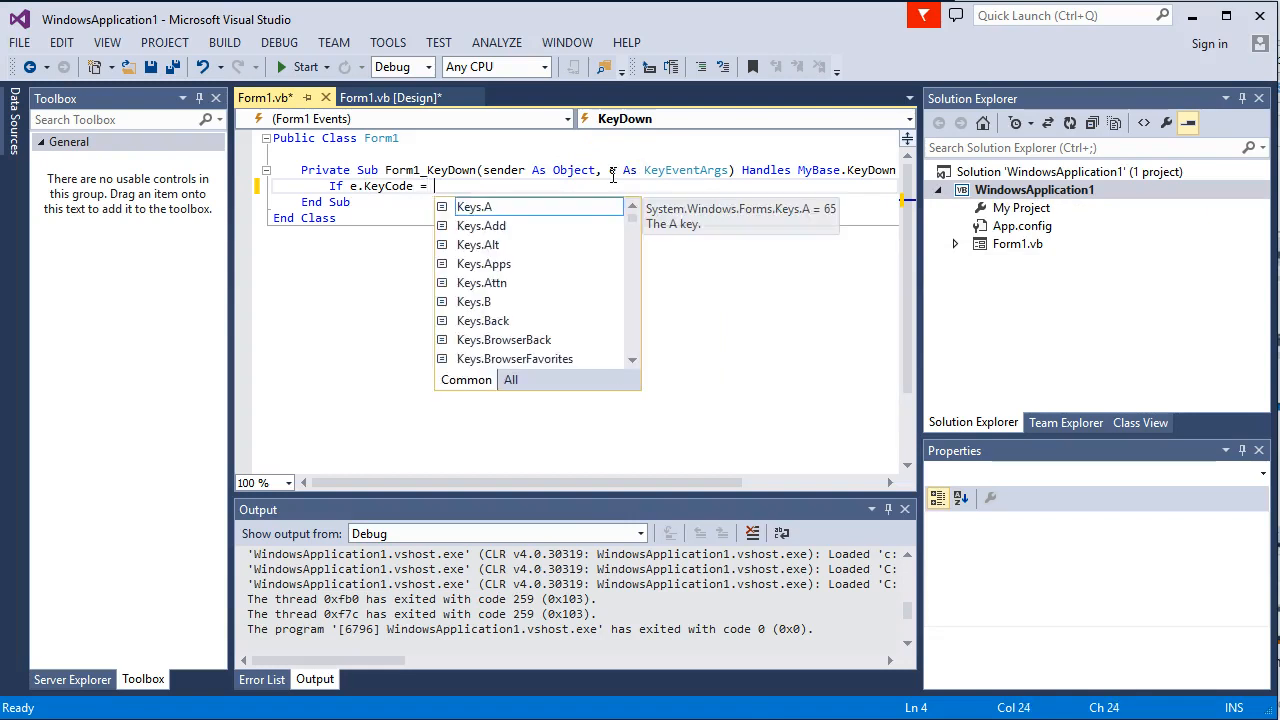
{"action": "type", "text": "Keys"}
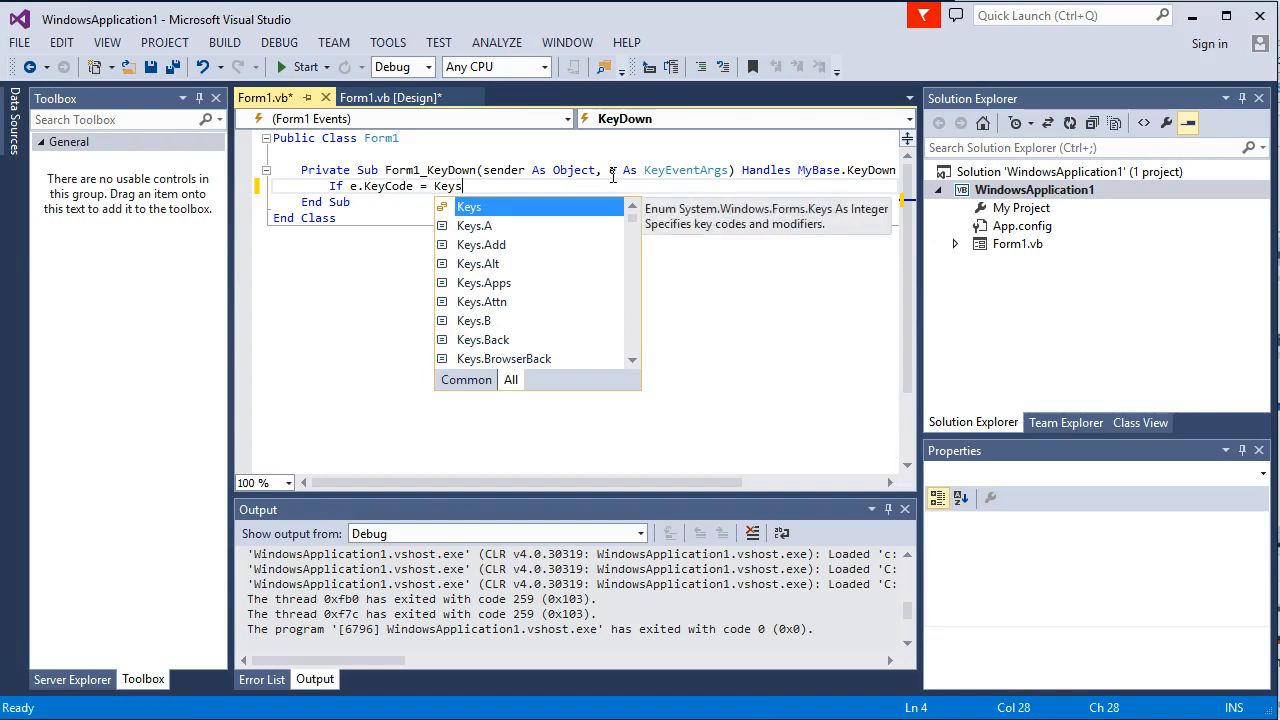
{"action": "type", "text": ".Up Then"}
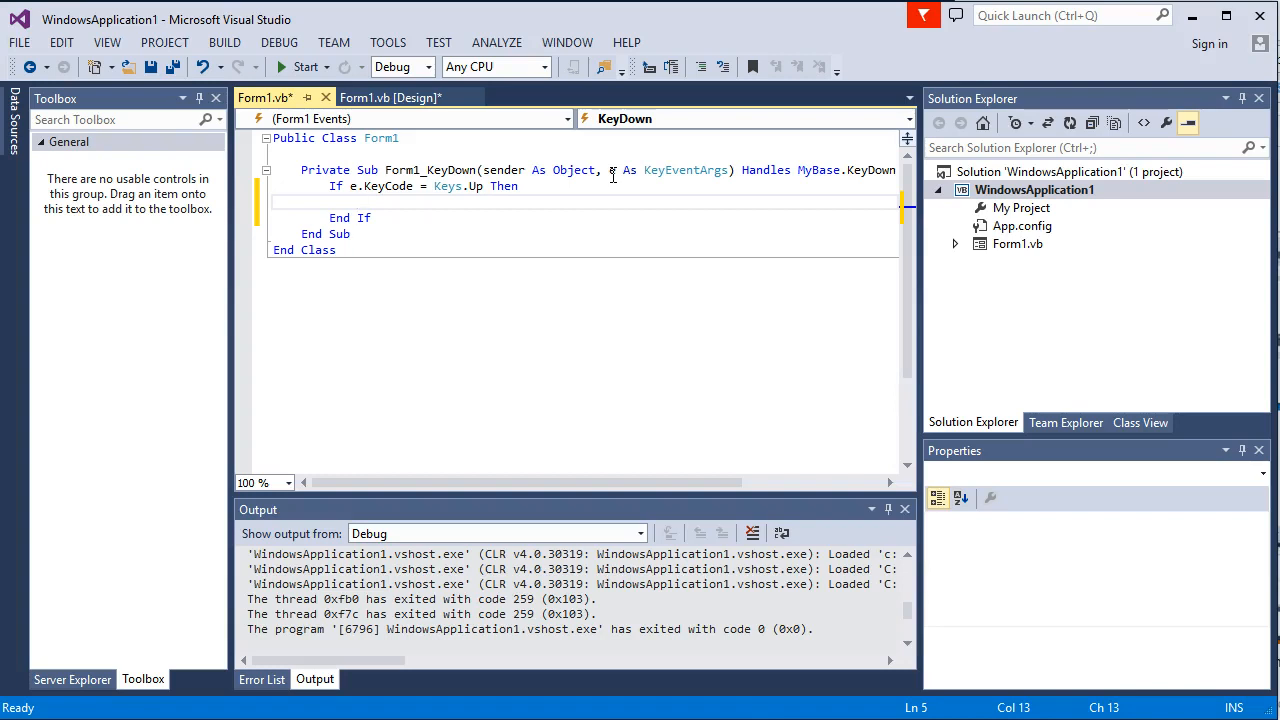
Start the assignment pb_player.Top = inside the Up-arrow block, using IntelliSense.
{"action": "type", "text": "pb_player"}
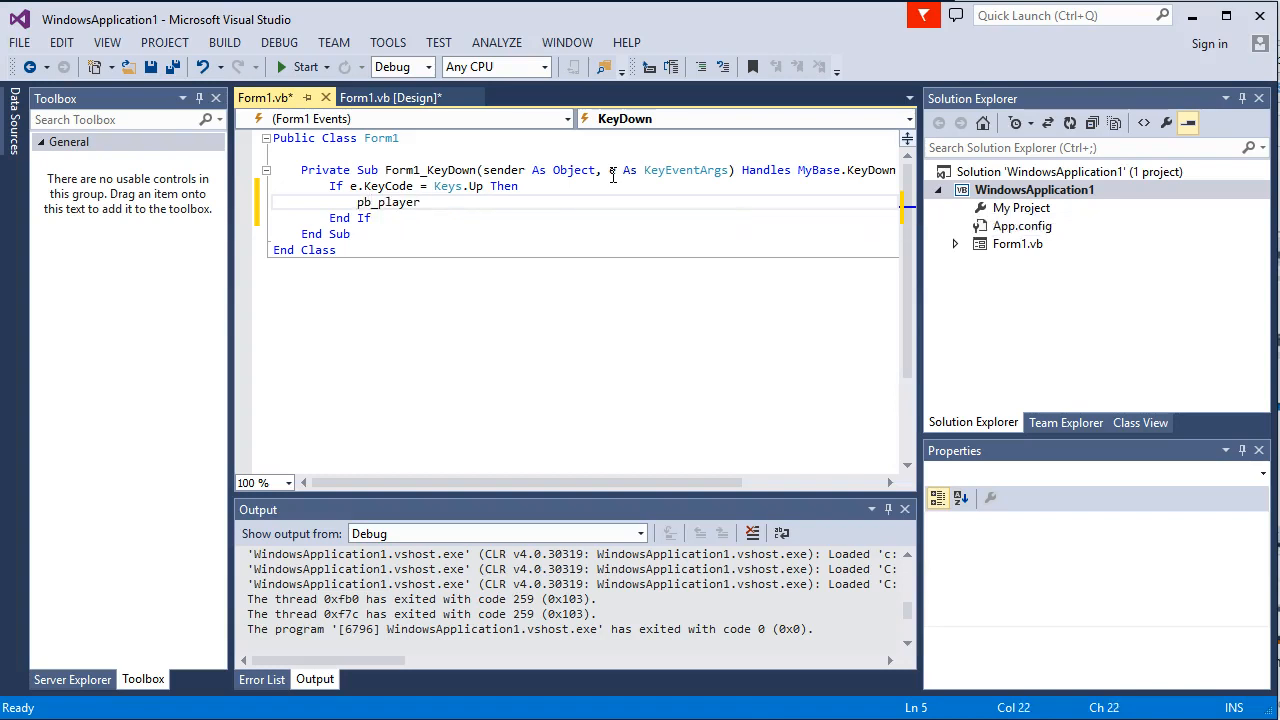
{"action": "type", "text": "."}
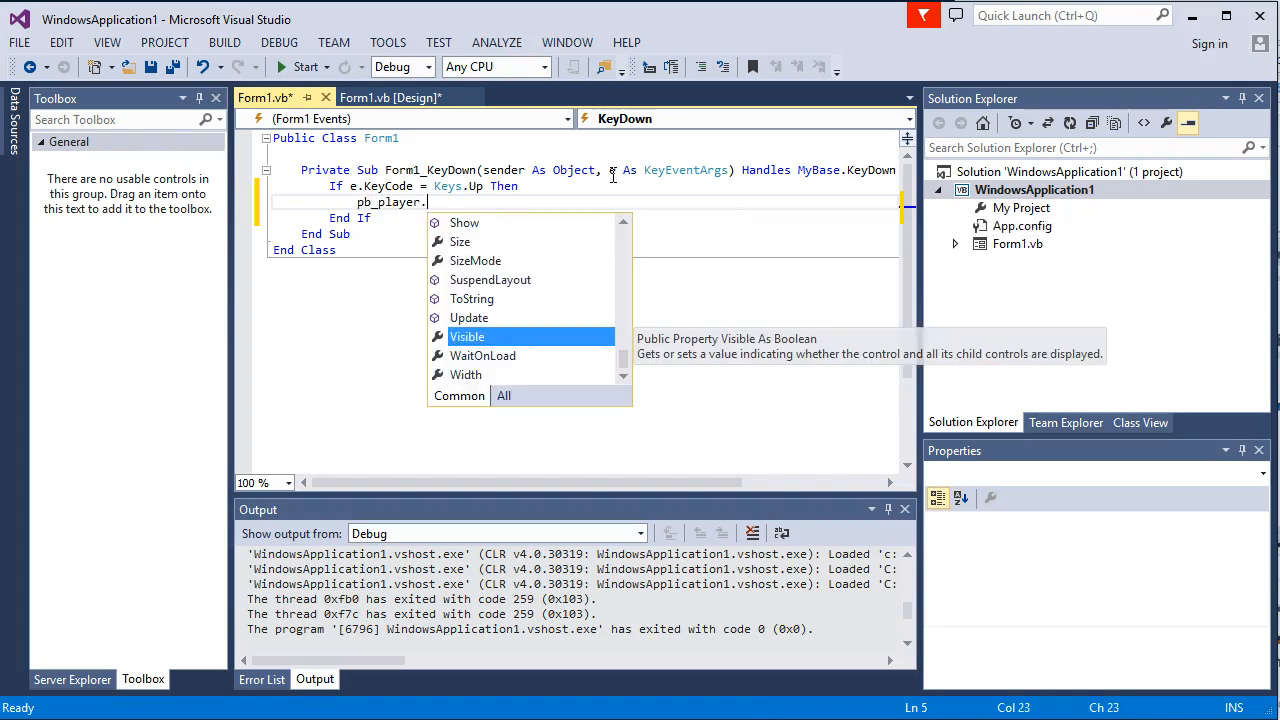
{"action": "type", "text": "t"}
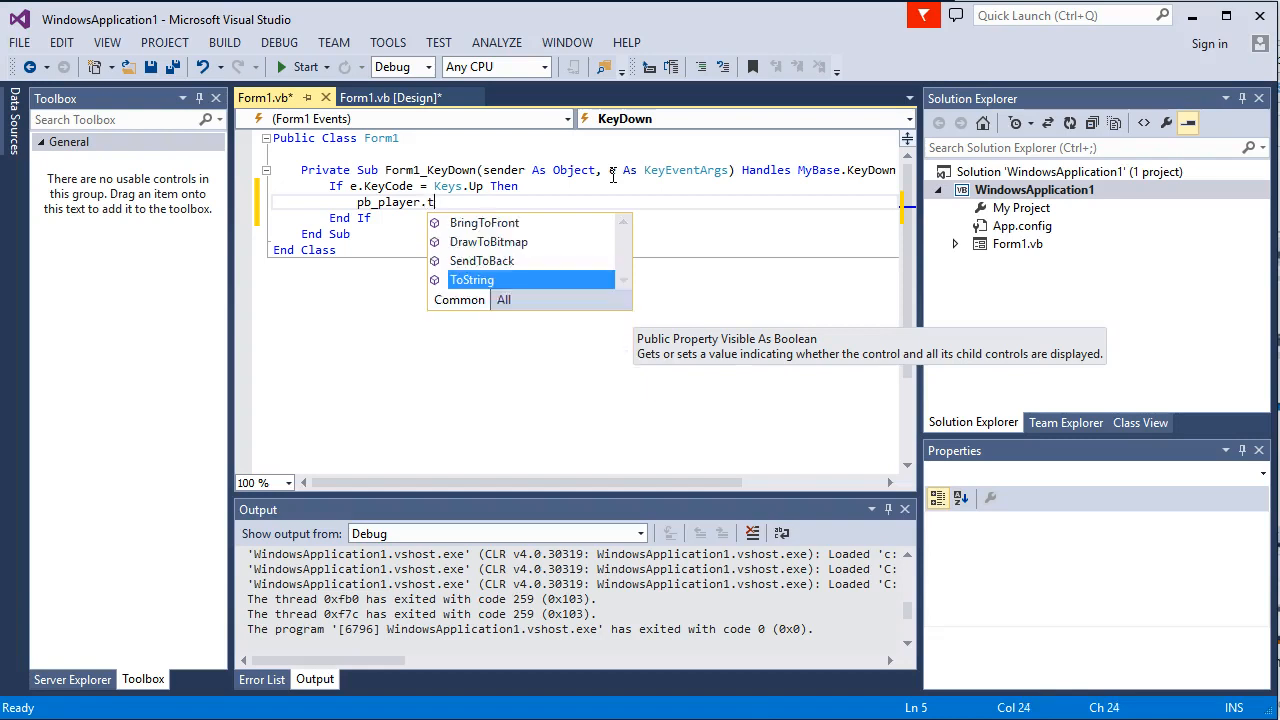
{"action": "type", "text": "b"}
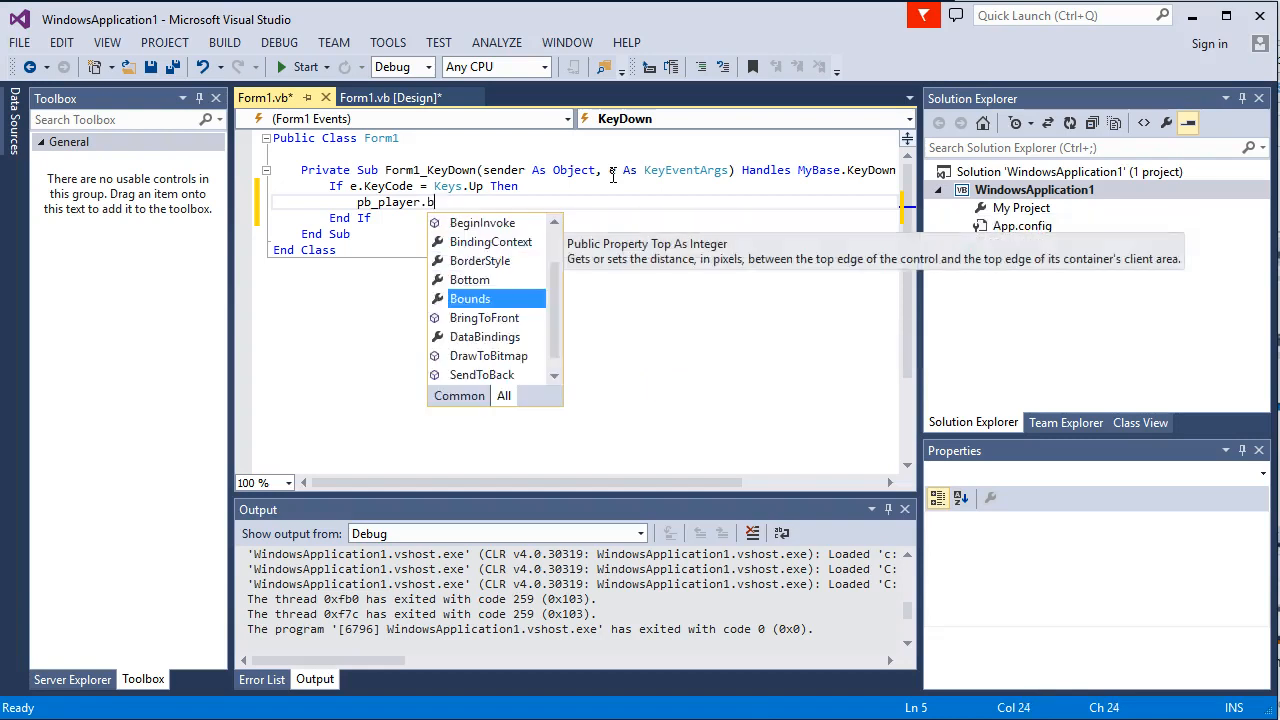
{"action": "type", "text": "o"}
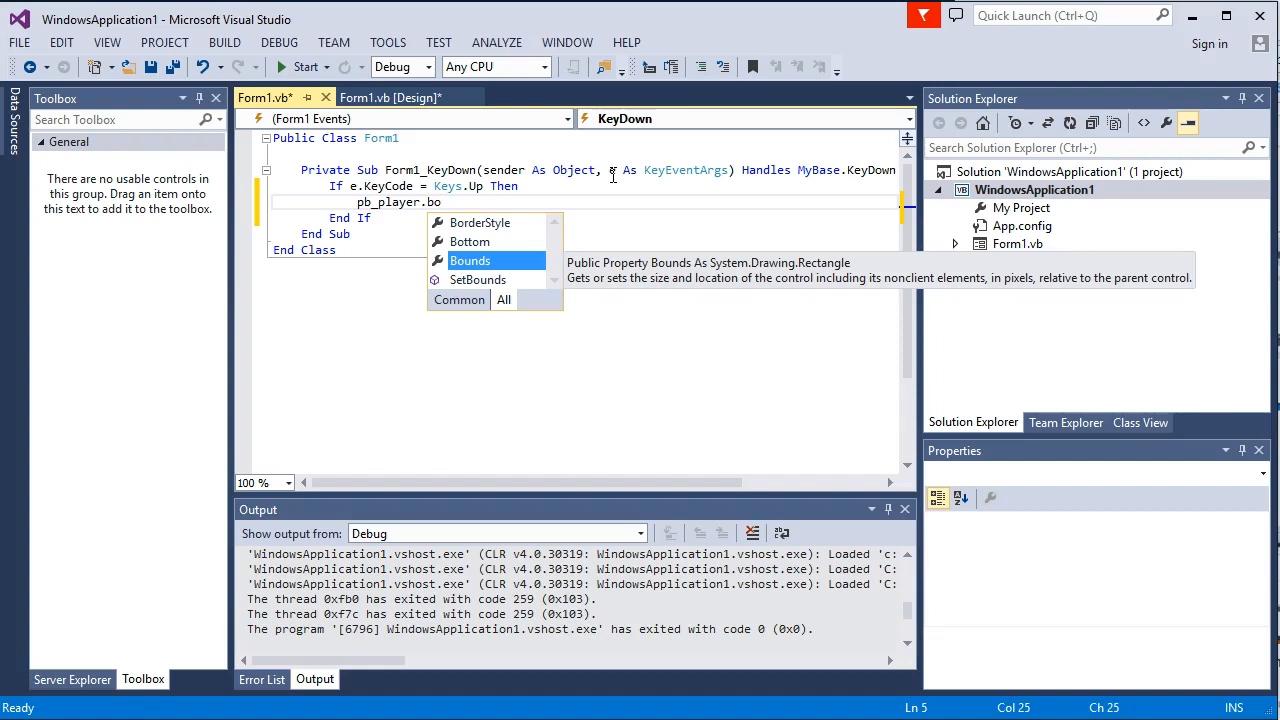
{"action": "type", "text": "lef"}
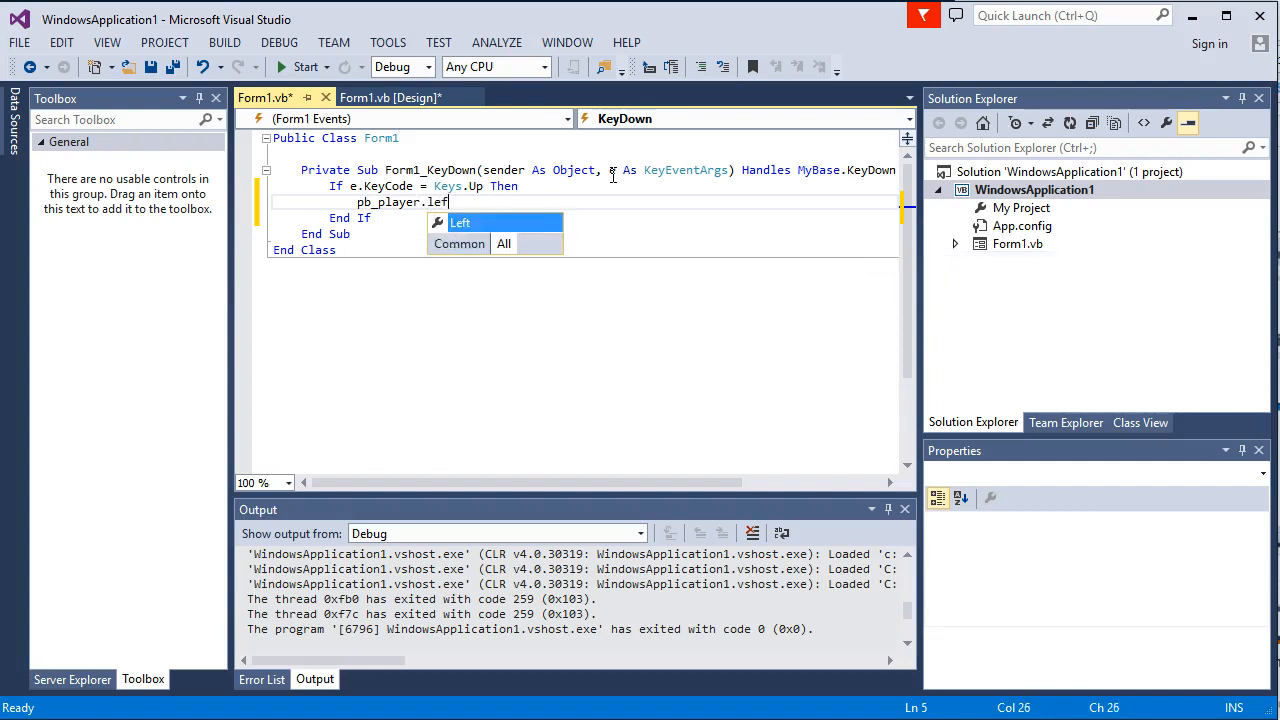
{"action": "type", "text": "righ"}
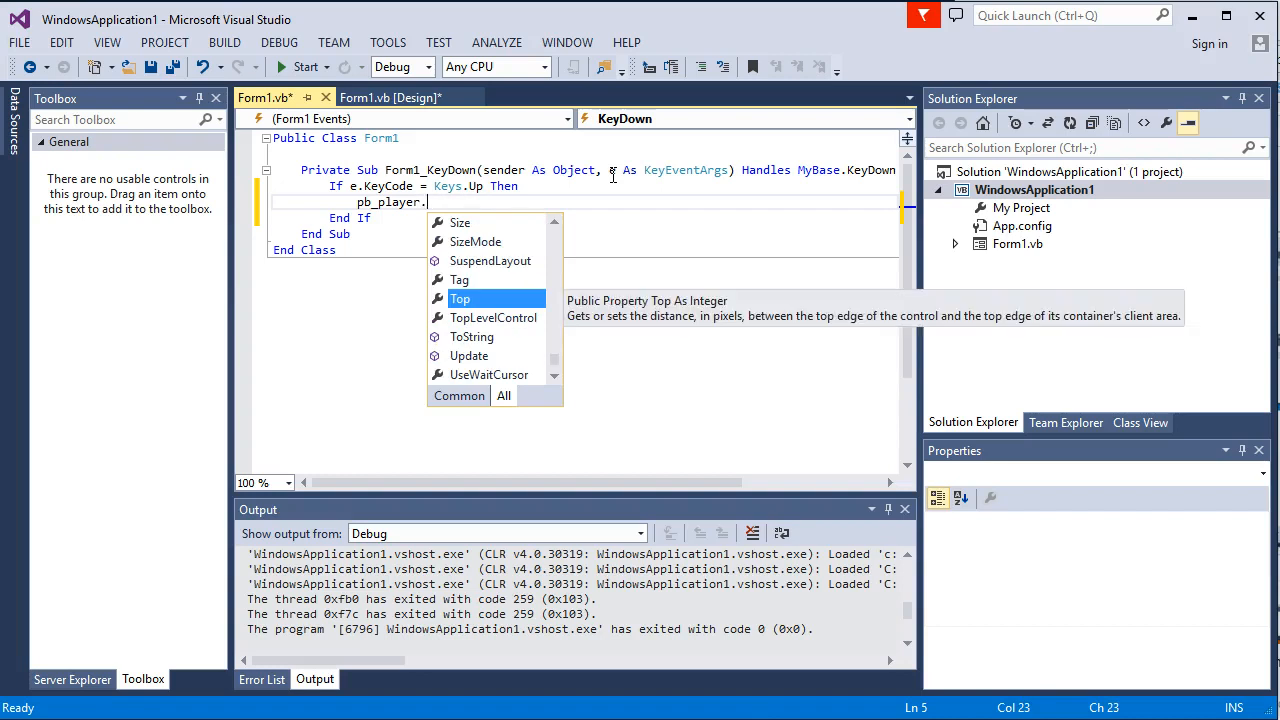
{"action": "type", "text": "Bottom"}
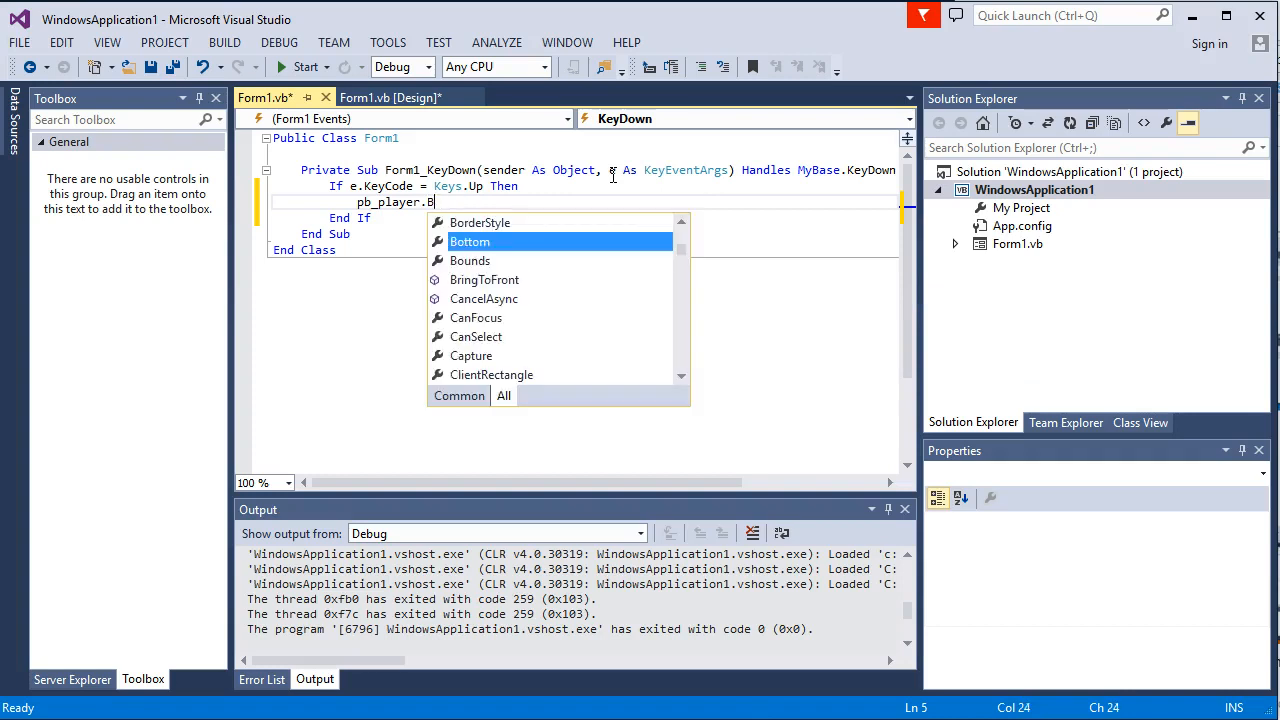
{"action": "type", "text": "op"}
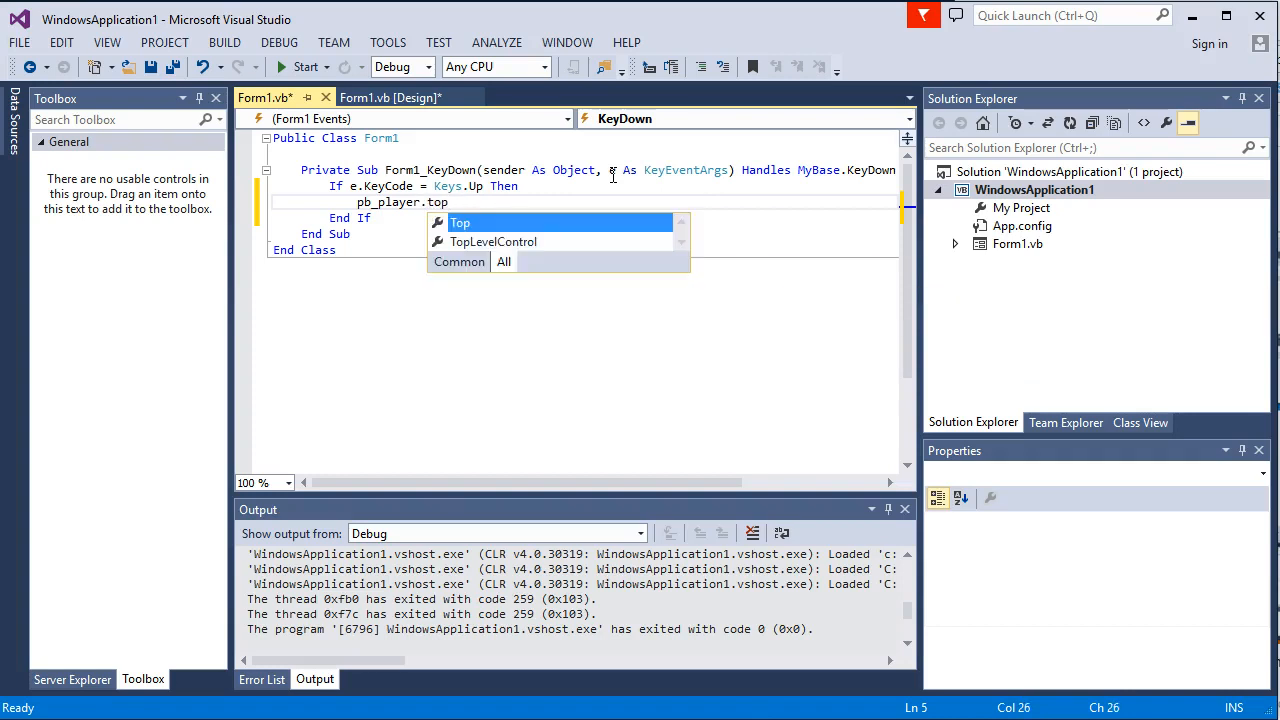
{"action": "type", "text": "="}
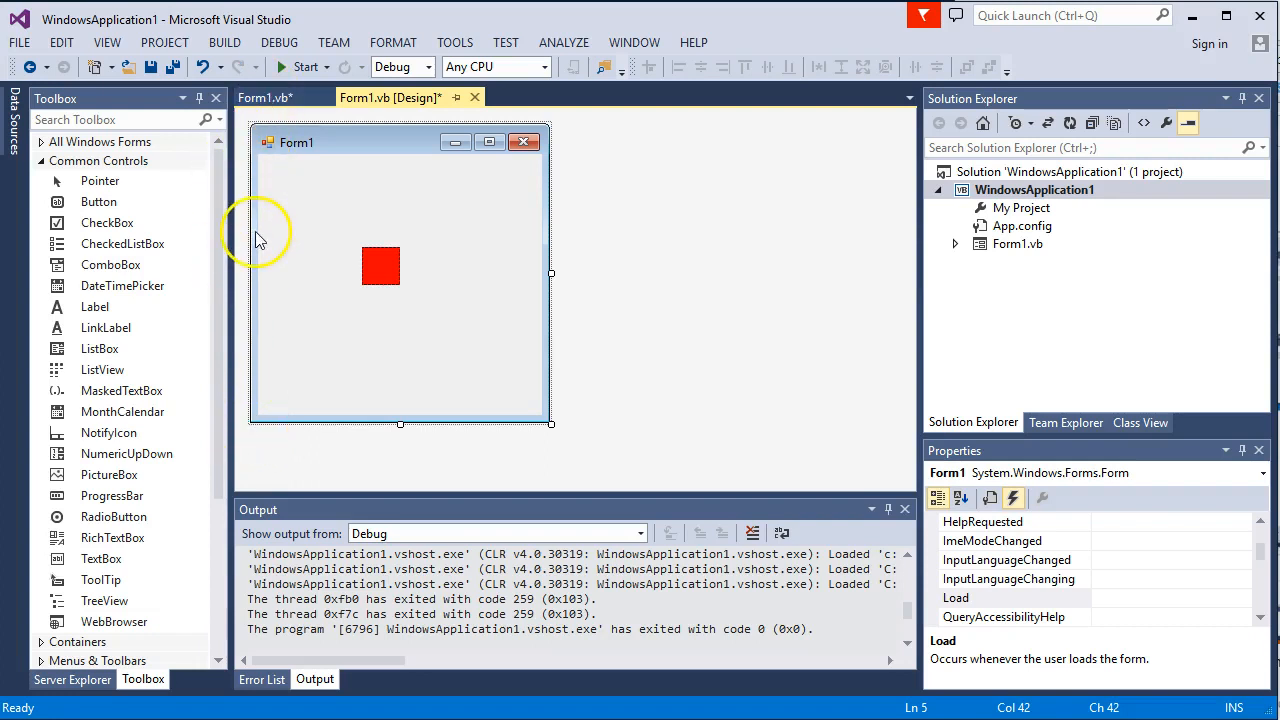
{"action": "mouse_move", "coordinate": [623, 110]}
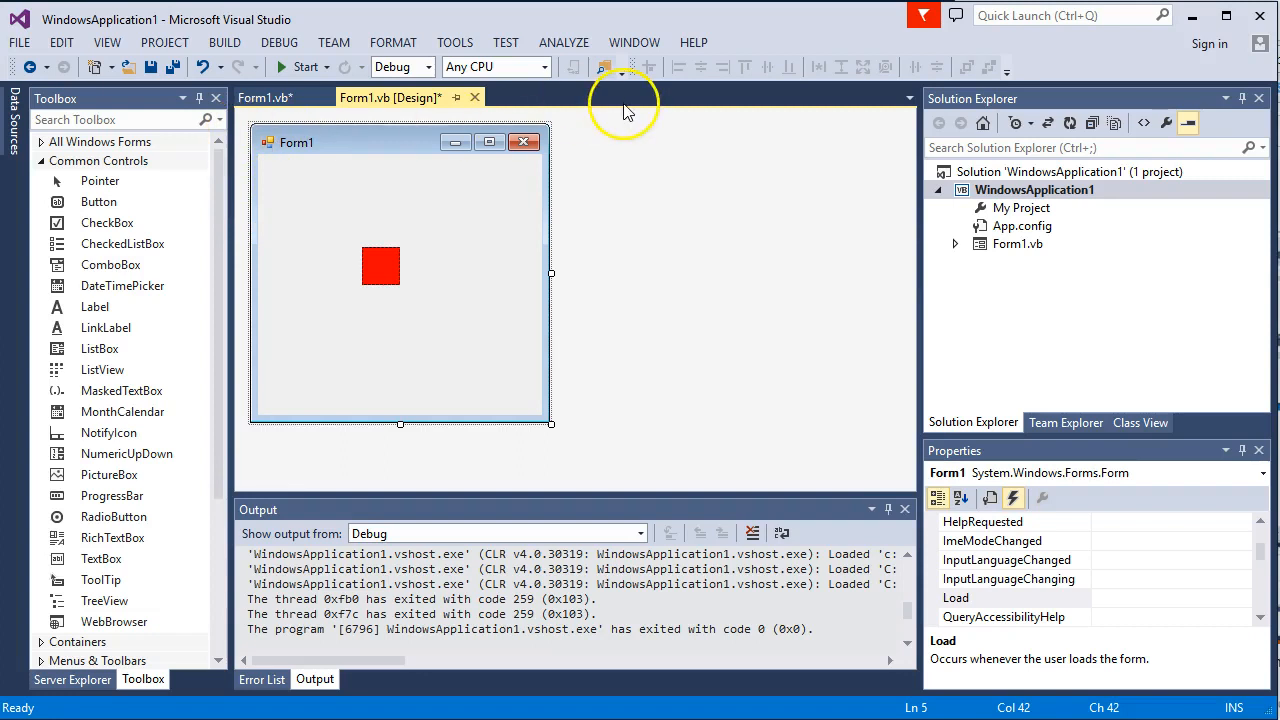
Switch to the Form1.vb [Design] tab to view the red player square.
{"action": "left_click", "coordinate": [263, 97]}
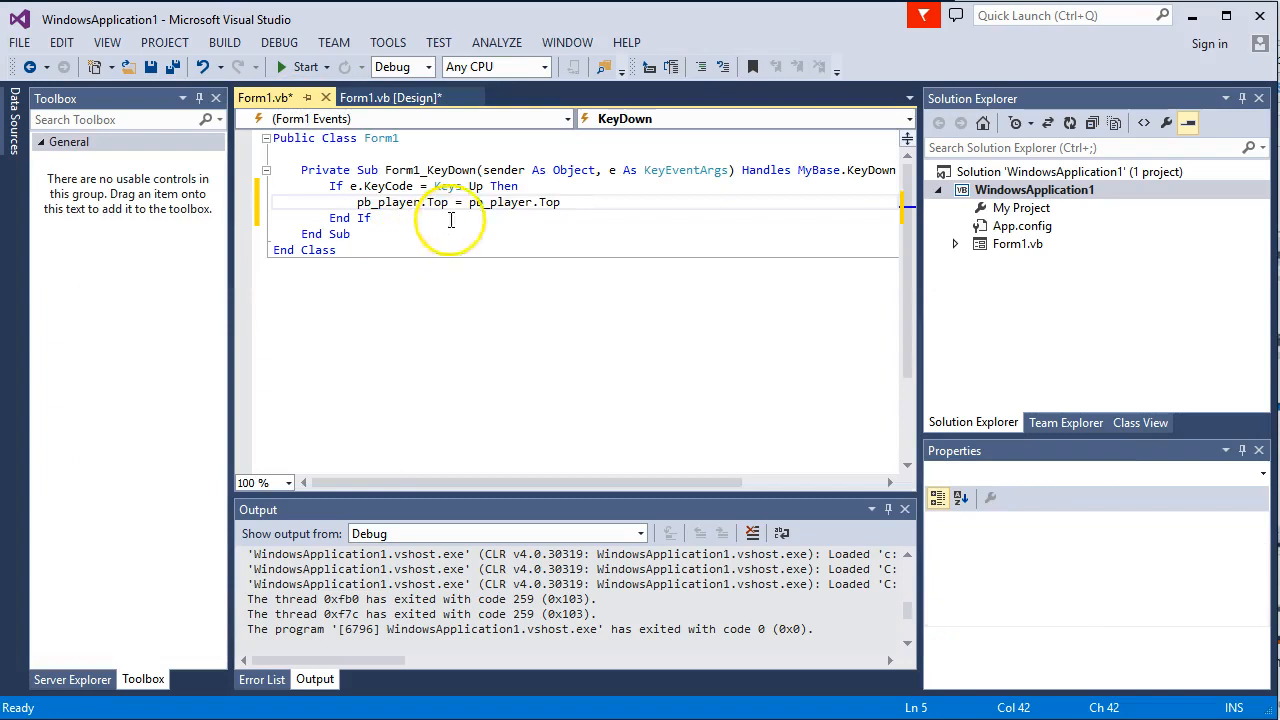
Finish the Up line as pb_player.Top - 2, then run and close the form.
{"action": "type", "text": "- 2"}
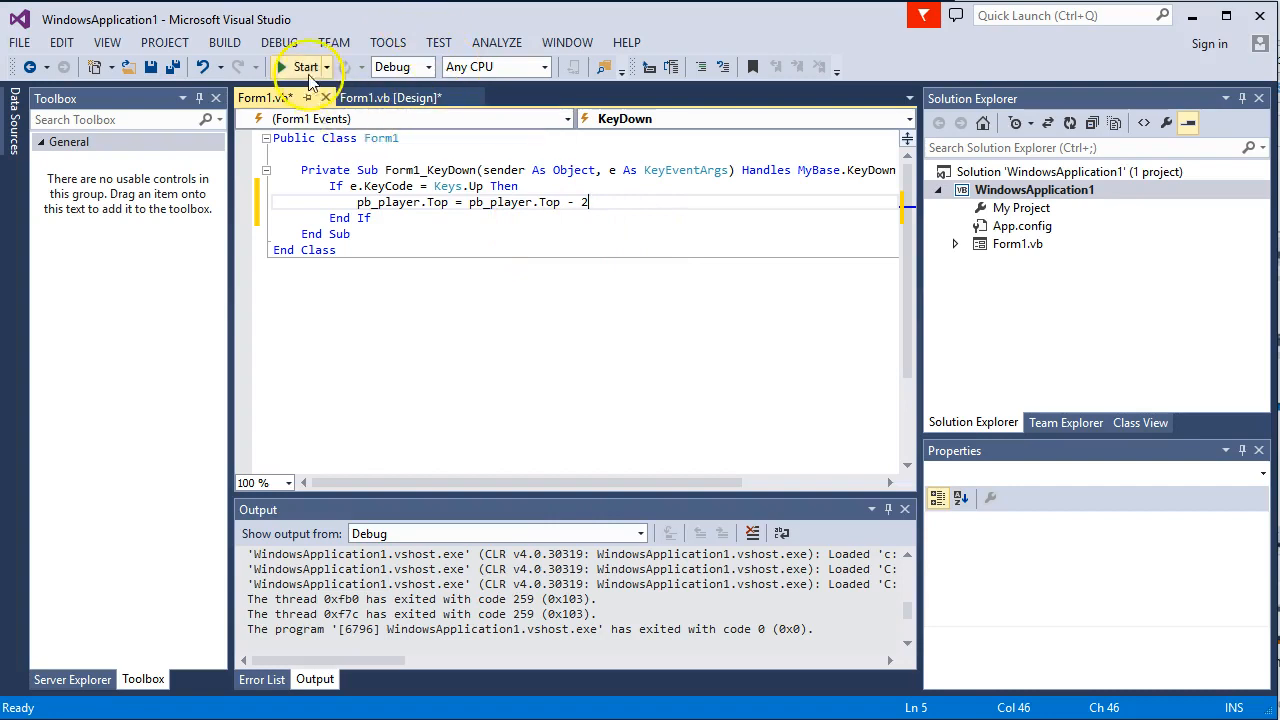
{"action": "left_click", "coordinate": [305, 66]}
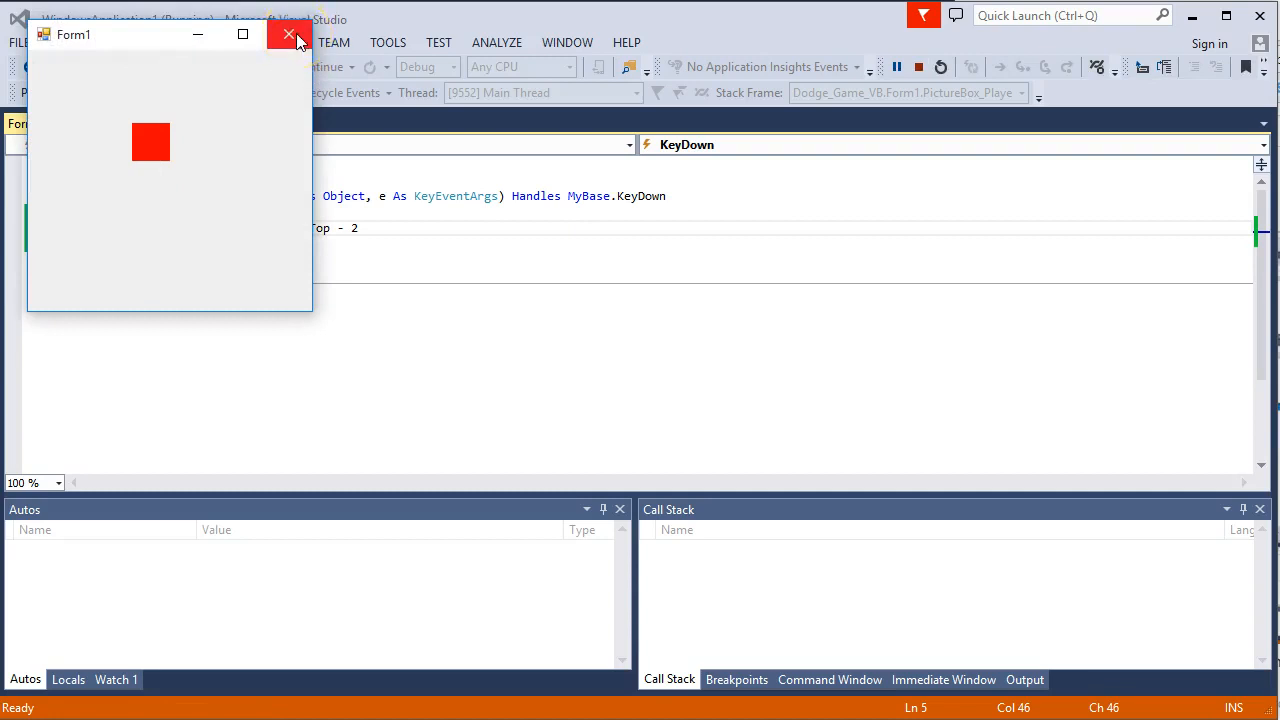
{"action": "left_click", "coordinate": [290, 35]}
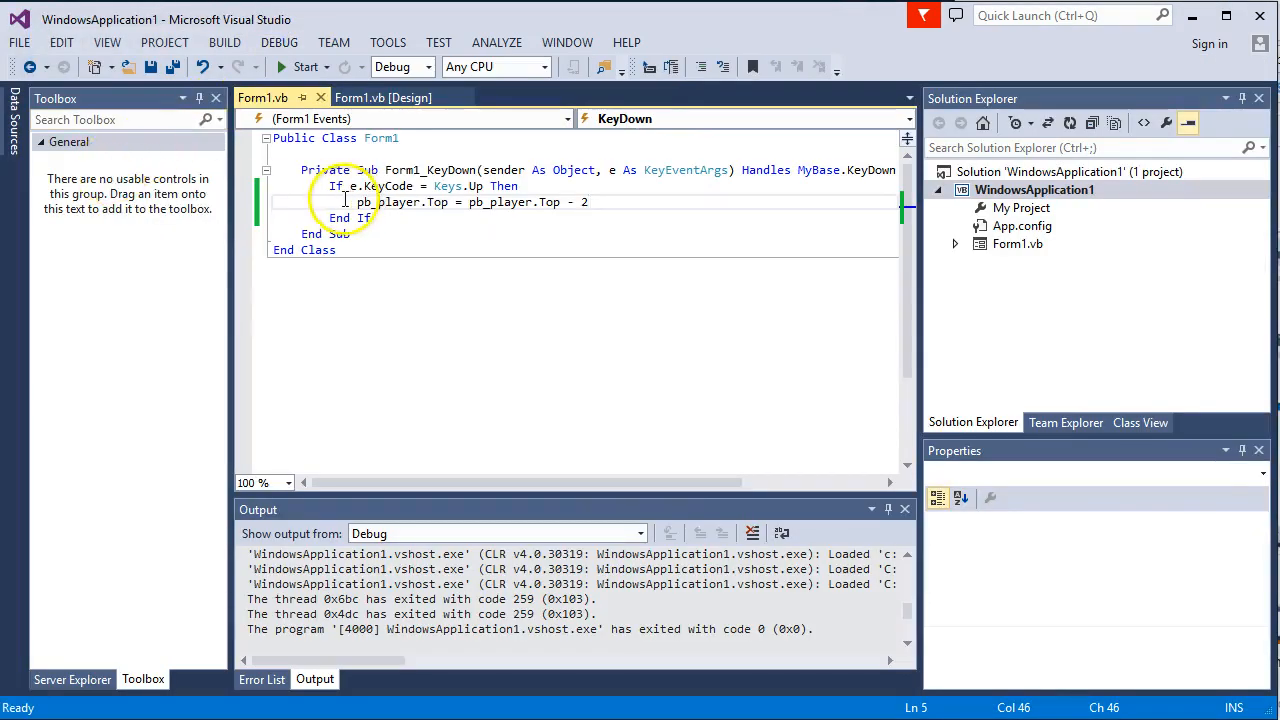
Duplicate the If block into Down, Left and Right branches moving pb_player 2 pixels, then run.
{"action": "left_click_drag", "start_coordinate": [335, 186], "coordinate": [380, 218]}
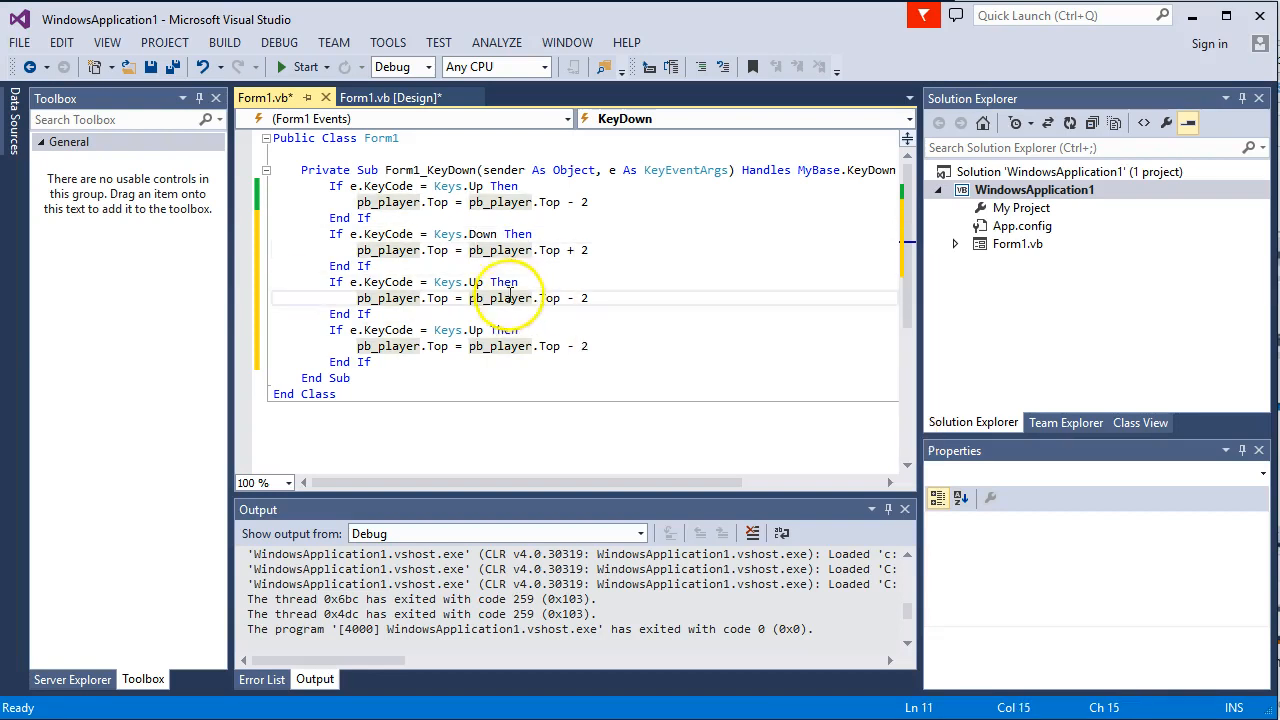
{"action": "type", "text": "Left"}
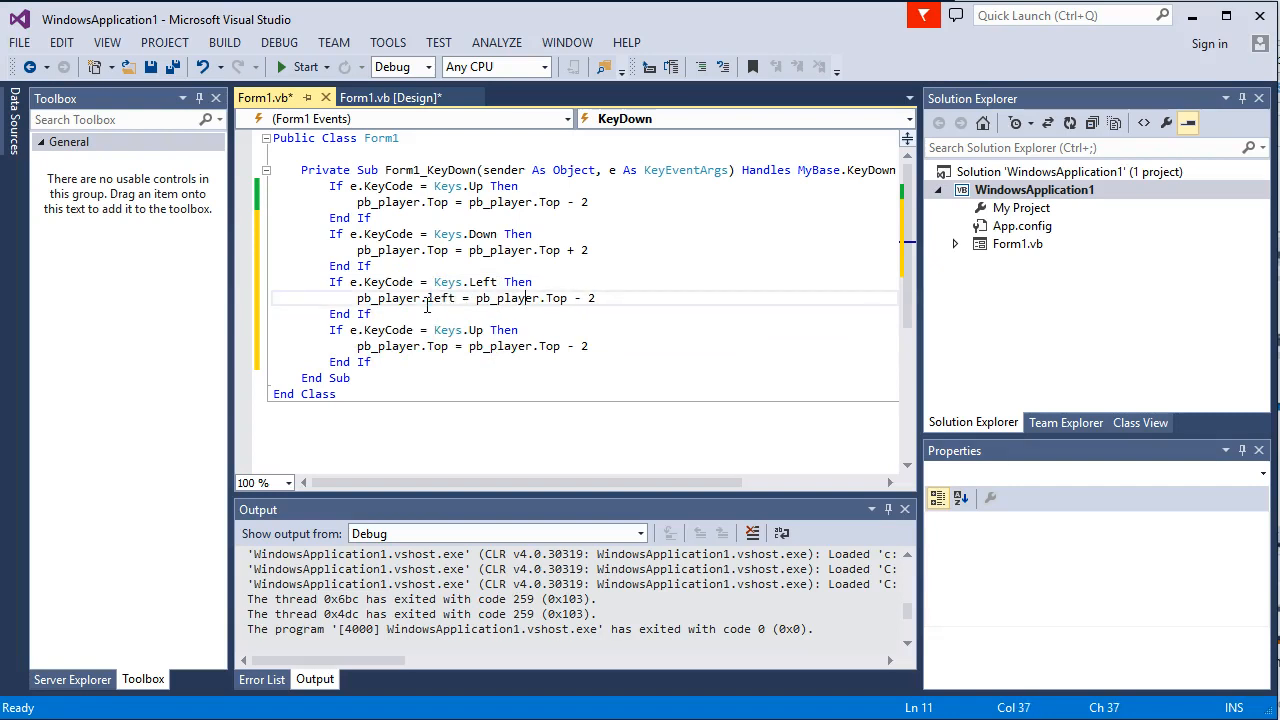
{"action": "type", "text": "left"}
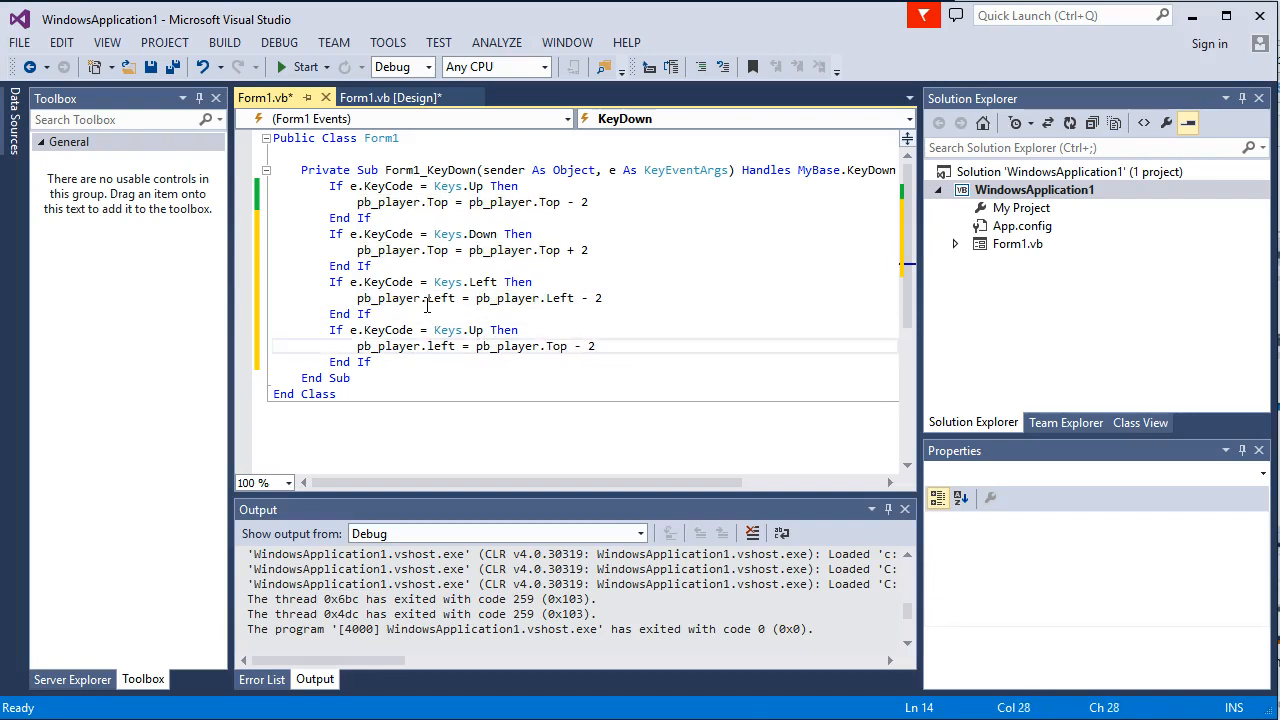
{"action": "type", "text": "left"}
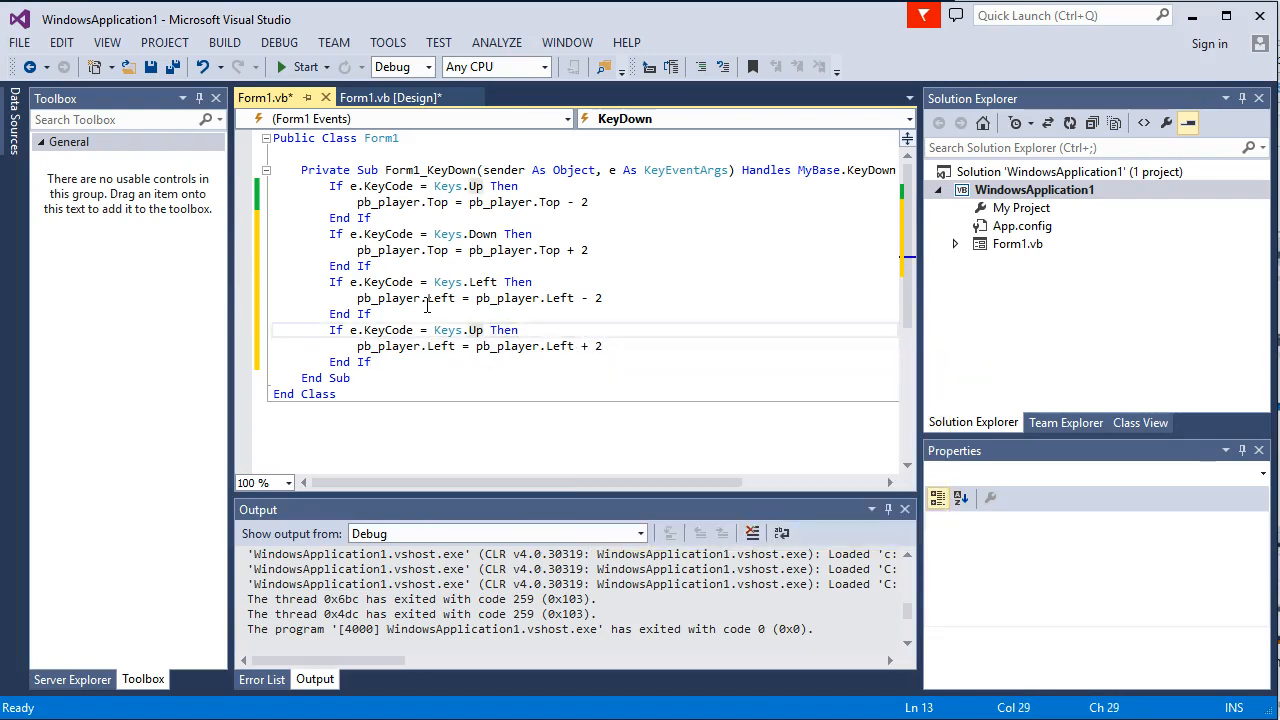
{"action": "type", "text": "righ"}
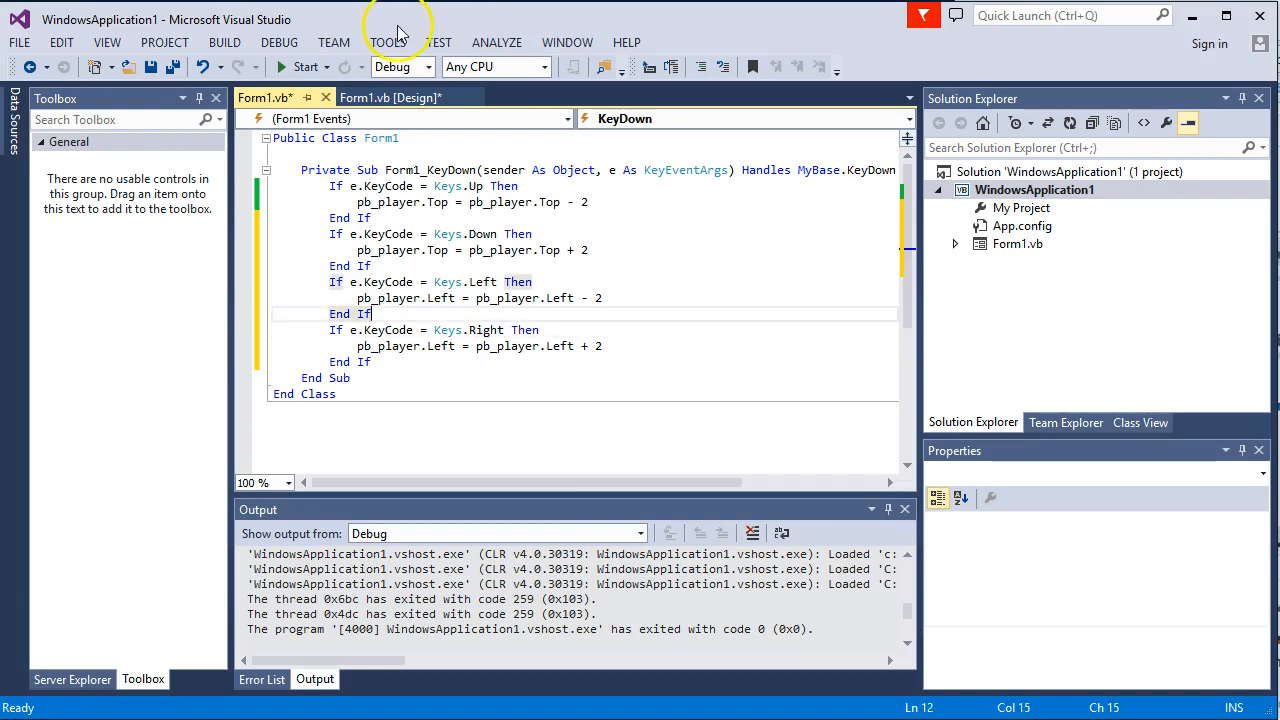
{"action": "left_click", "coordinate": [306, 67]}
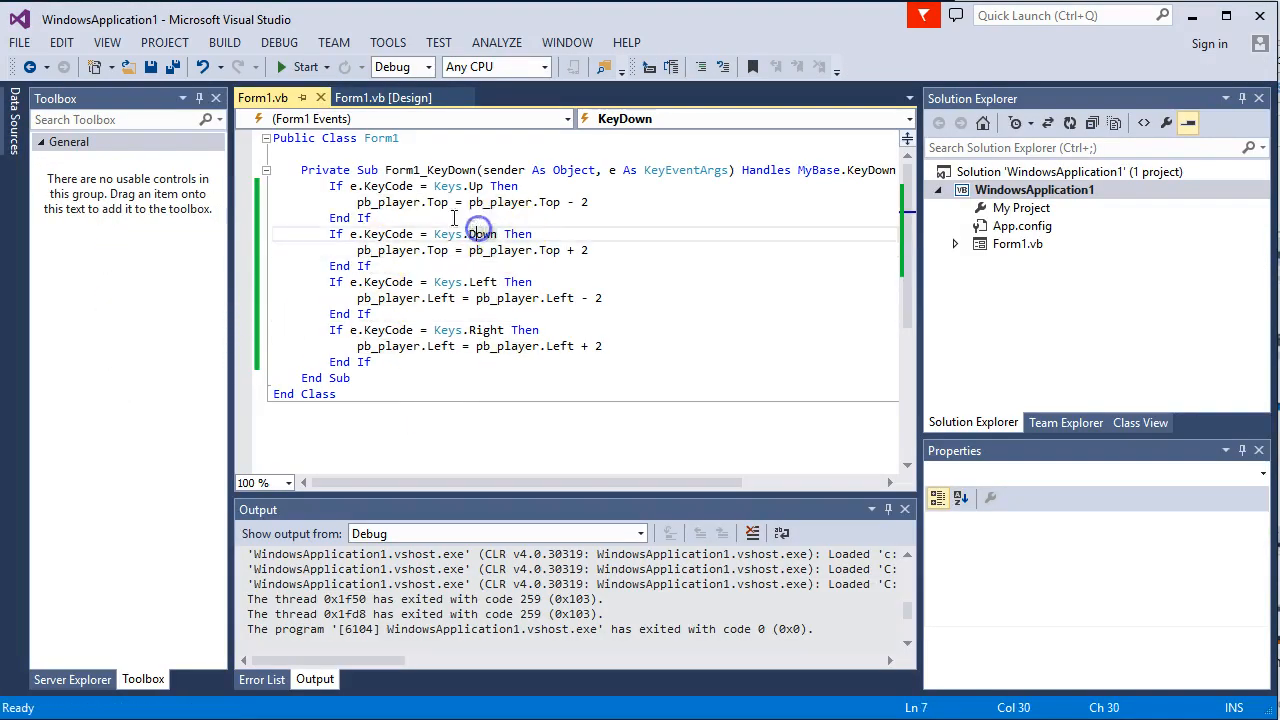
Insert a line break in Form1_KeyDown while merging the arrow-key branches.
{"action": "key", "text": "Enter"}
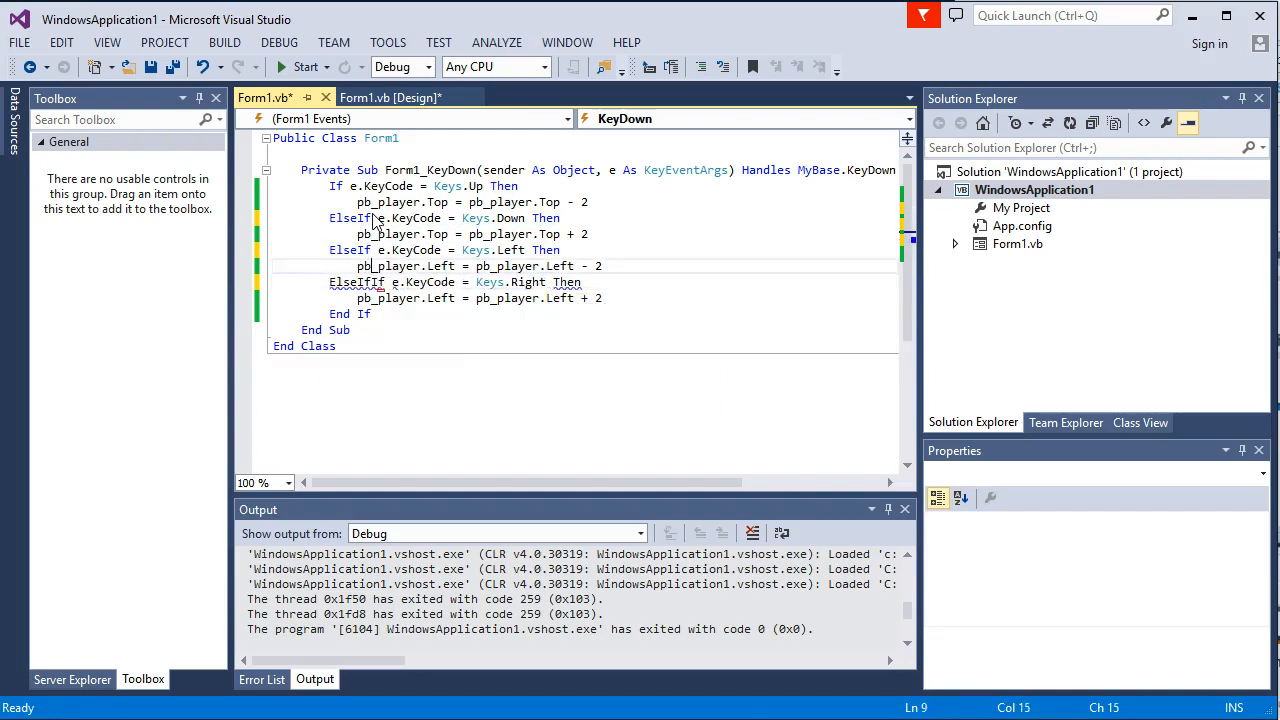
Place the cursor on the If line at the top of the Form1_KeyDown chain.
{"action": "left_click", "coordinate": [370, 186]}
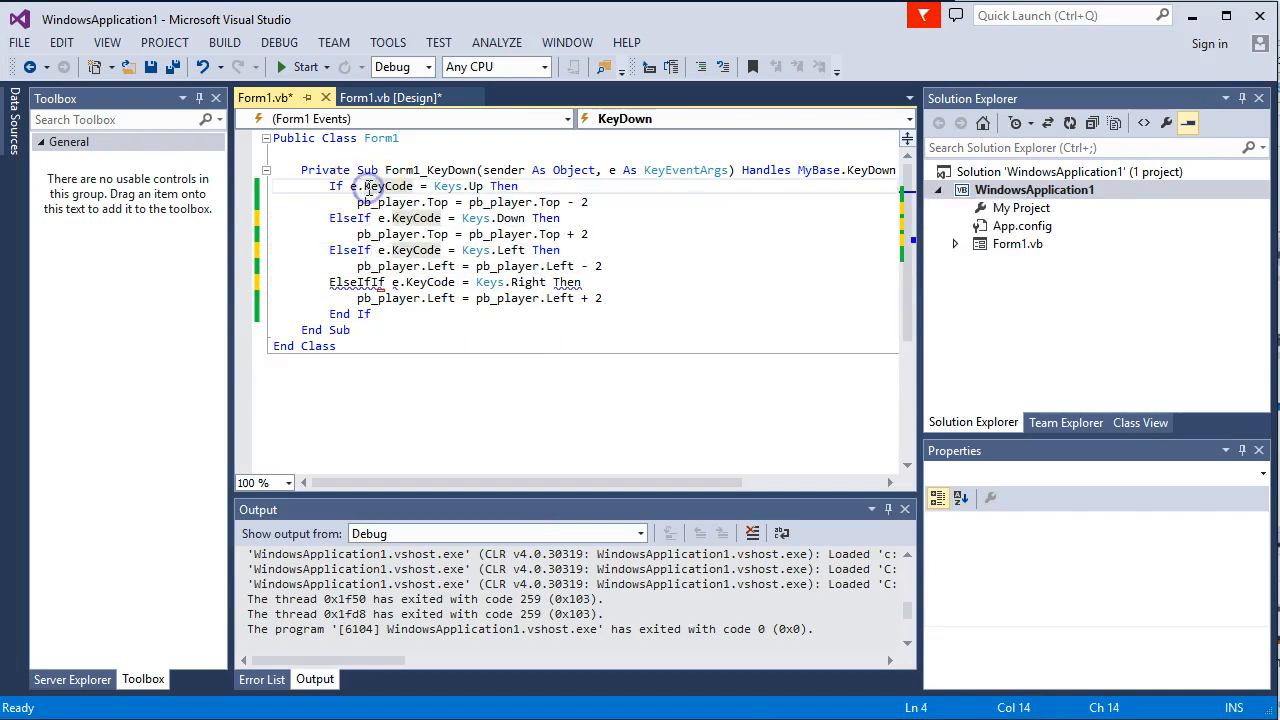
{"action": "mouse_move", "coordinate": [388, 202]}
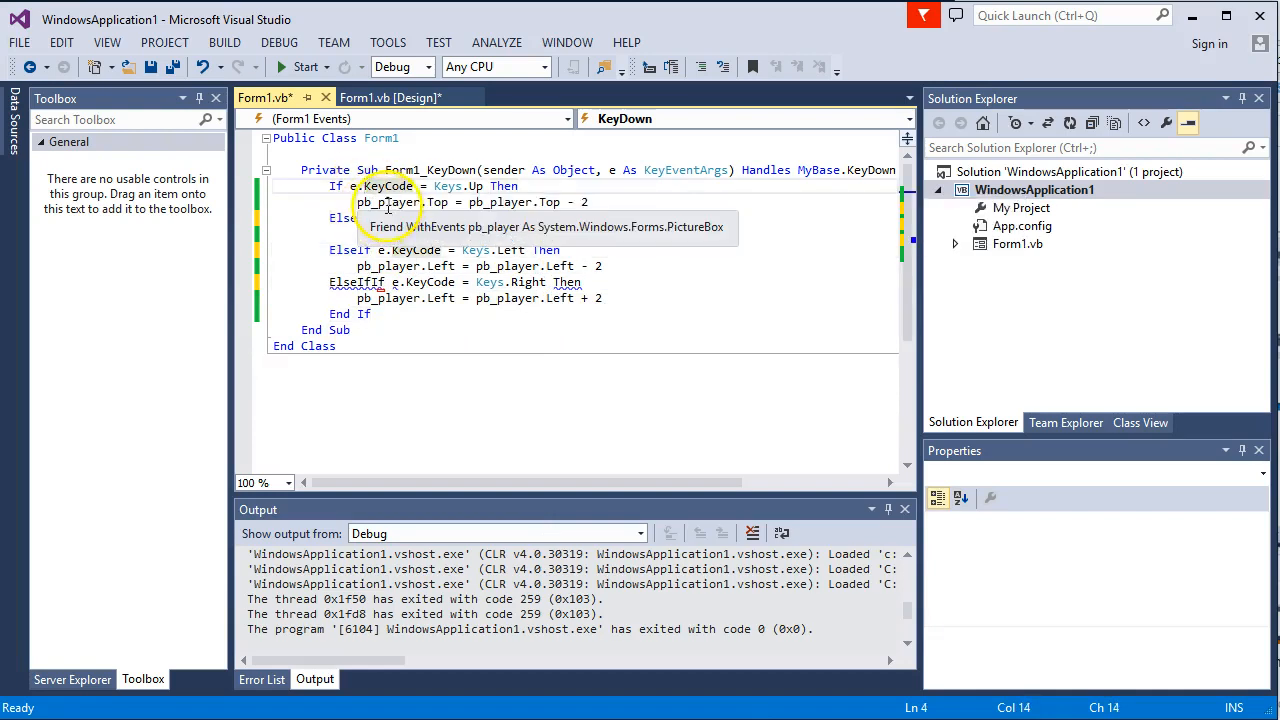